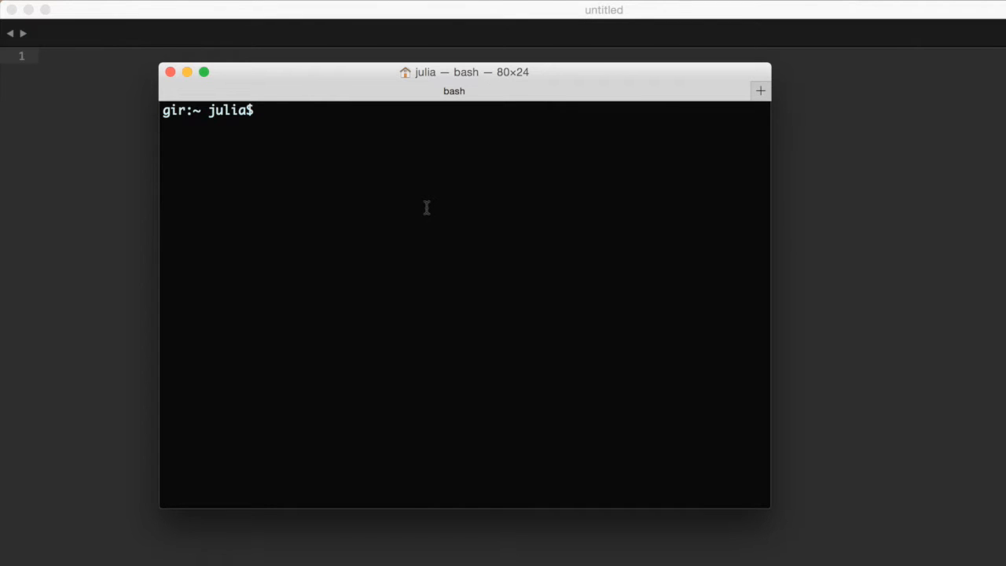
# Step: Create a getting-started folder inside tutorials and move into it
pyautogui.write('cd to')
pyautogui.write('m')
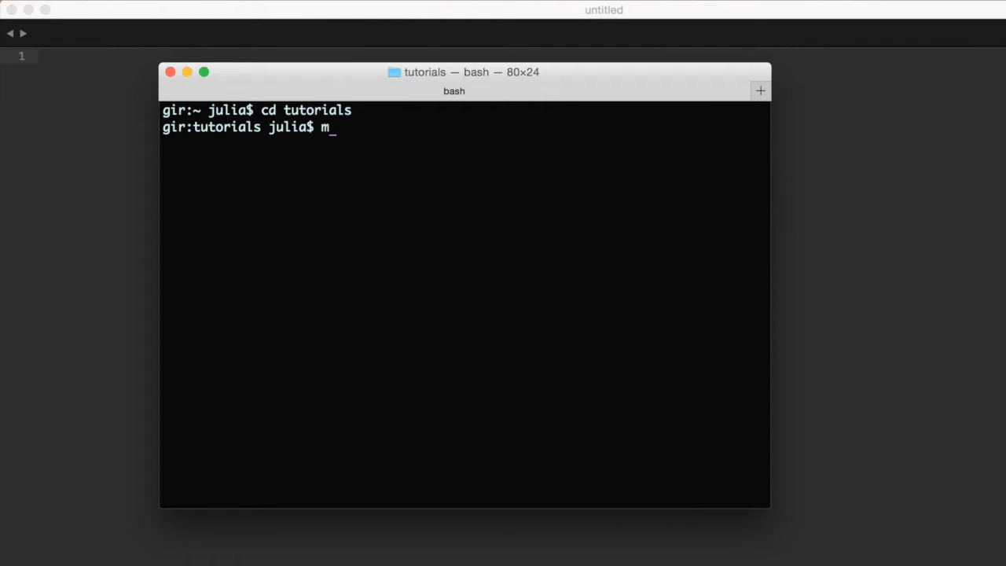
pyautogui.write('kdir')
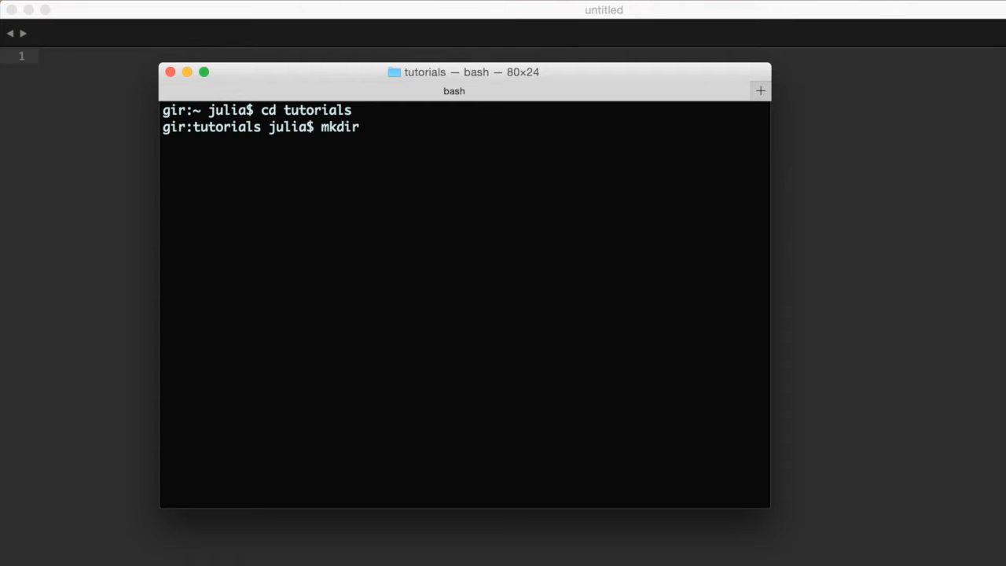
pyautogui.write('ge')
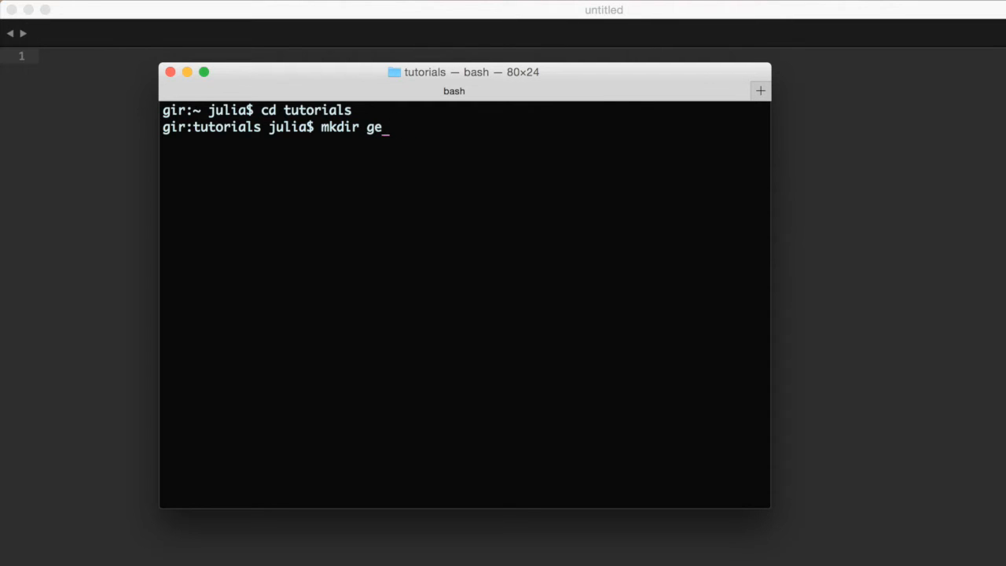
pyautogui.write('tting-started')
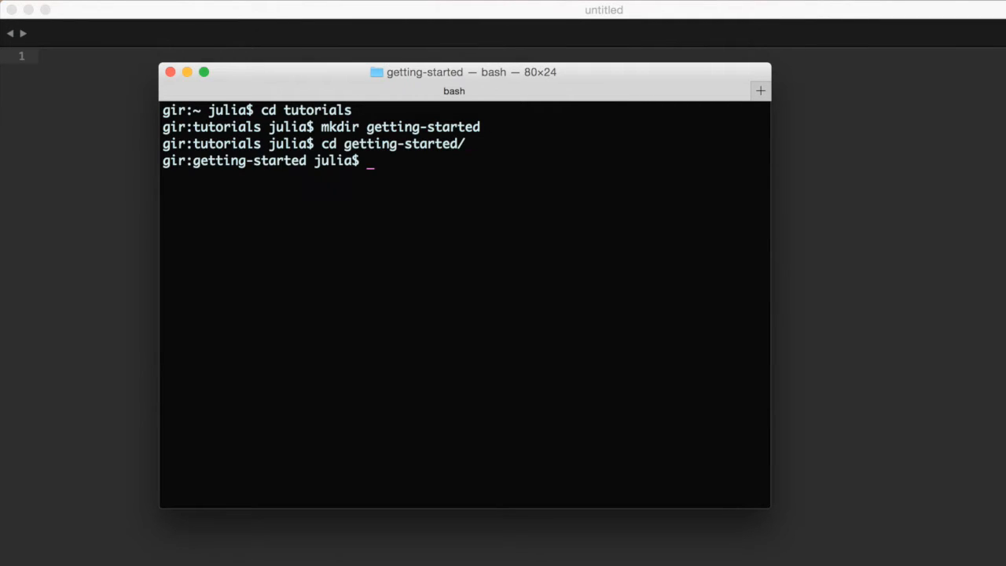
# Step: Run npm init, accepting all default package.json values
pyautogui.write('npi')
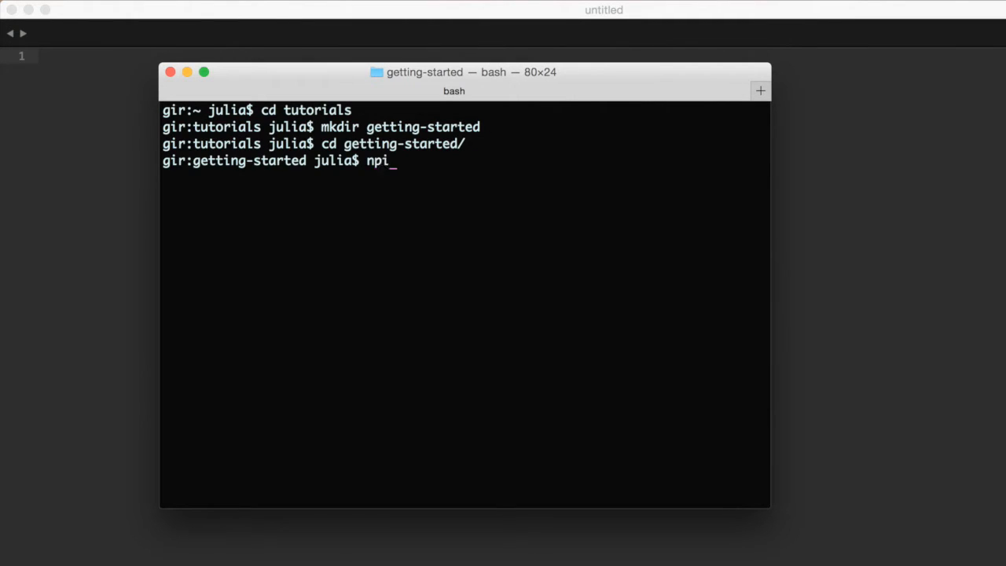
pyautogui.write('m init')
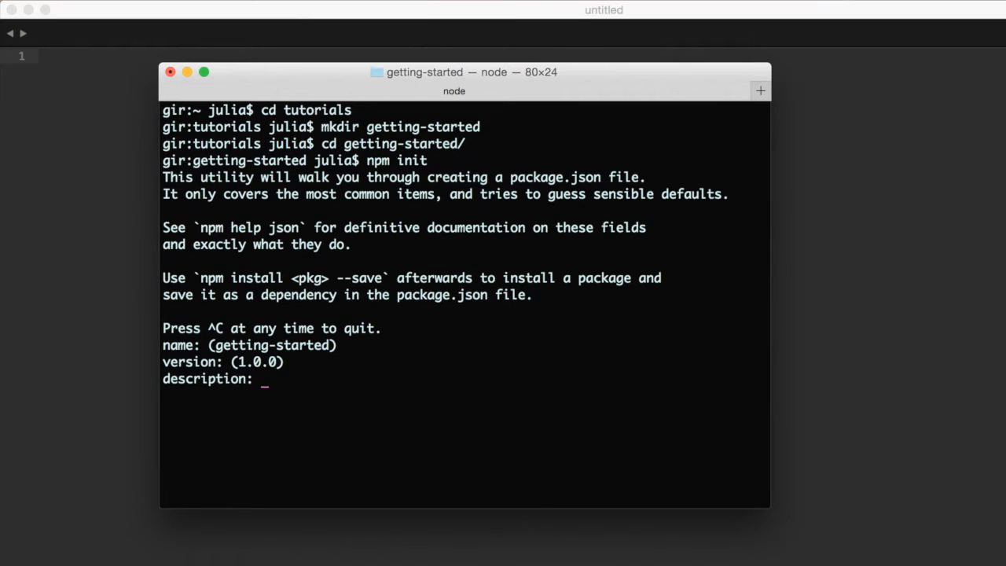
pyautogui.press('enter')
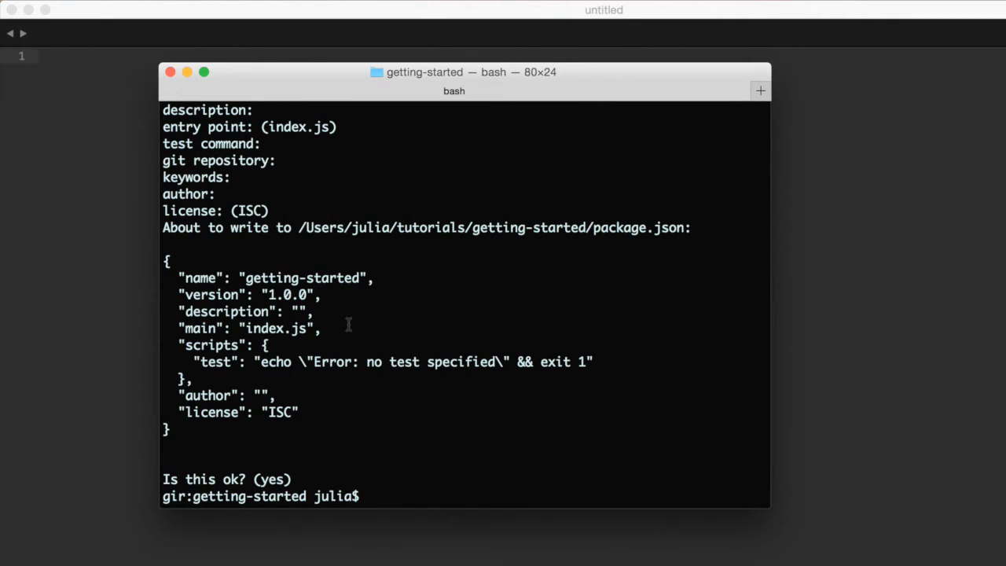
# Step: Install steal as a dev dependency with npm install steal --save-dev
pyautogui.write('npm')
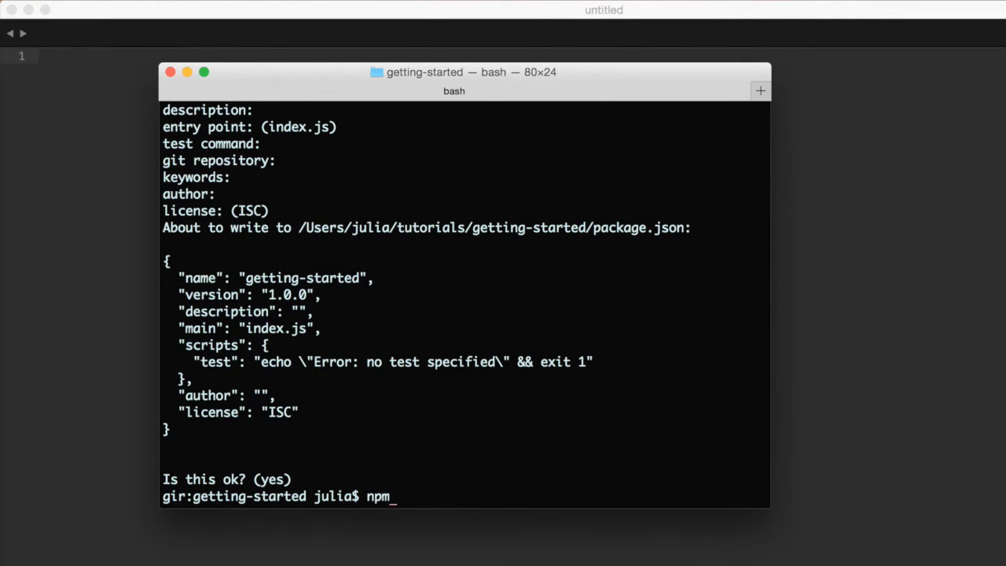
pyautogui.write('install steal')
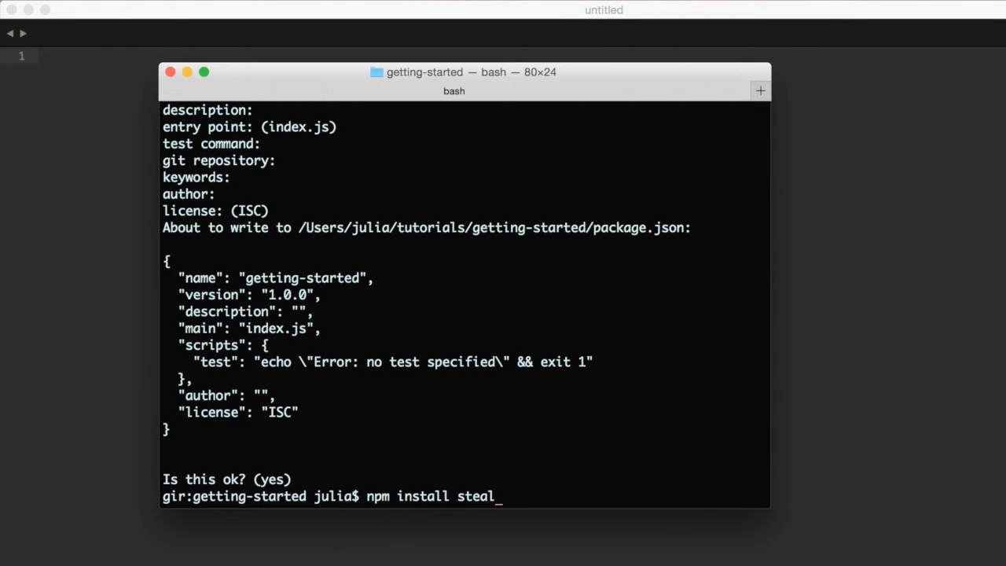
pyautogui.write('--sav')
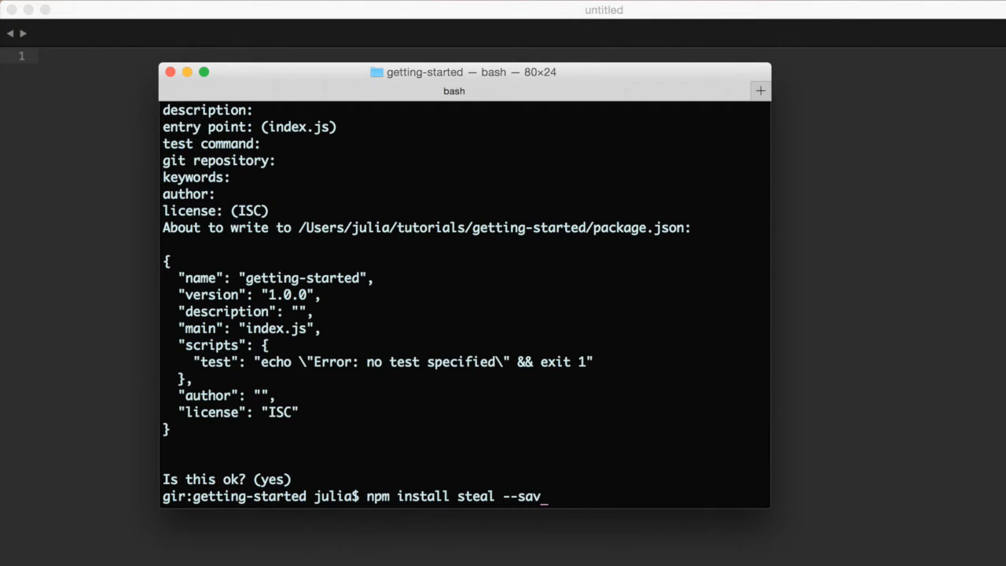
pyautogui.write('e-dev')
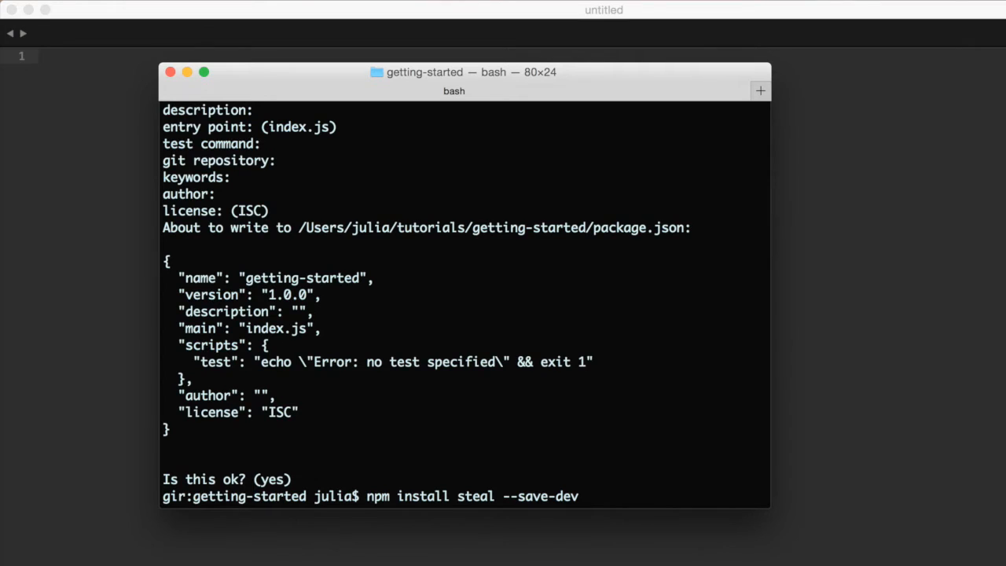
pyautogui.press('Return')
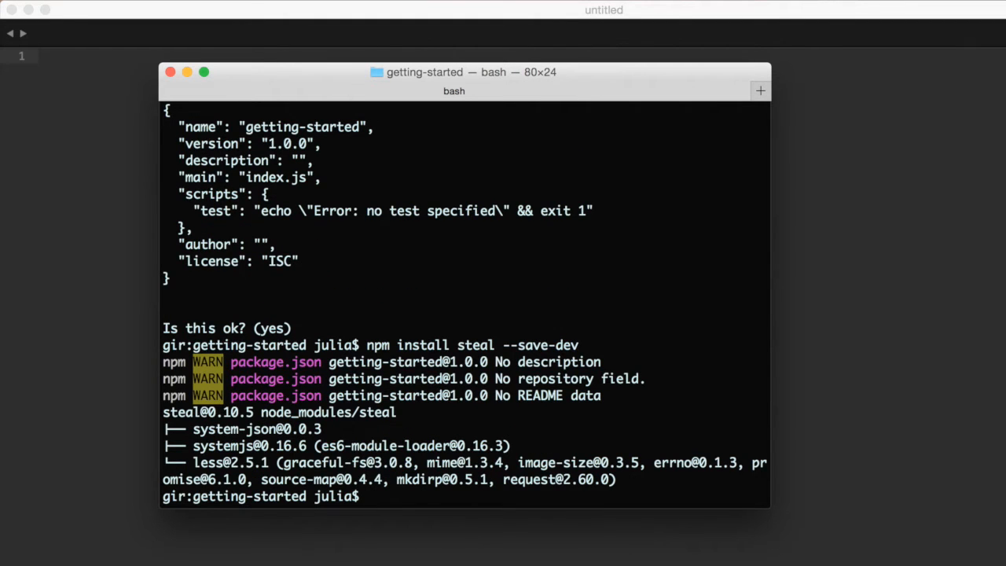
# Step: Enter the npm install jquery --save command
pyautogui.write('npm install j')
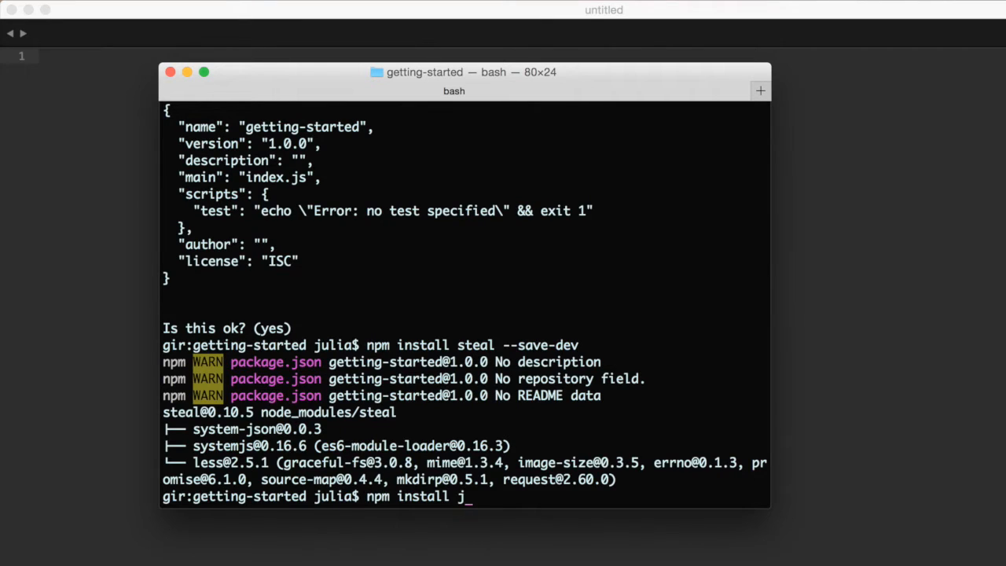
pyautogui.write('query')
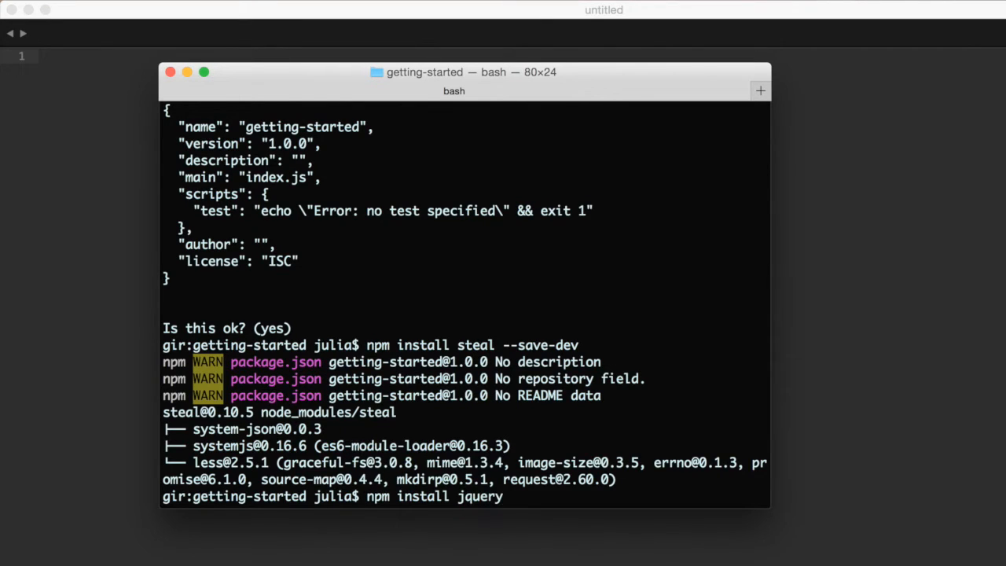
pyautogui.write('--save')
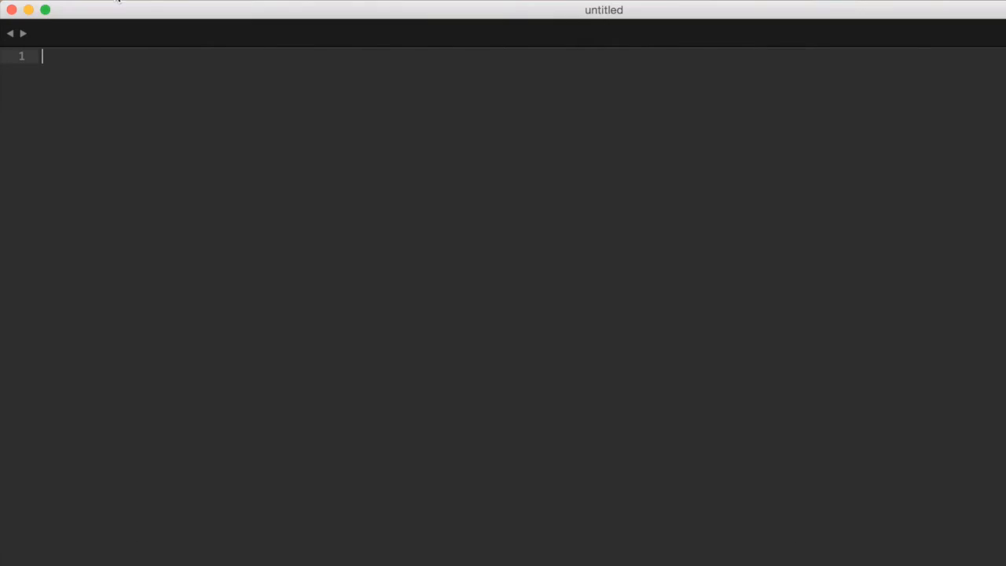
# Step: Open tutorials/getting-started as the Sublime project and view package.json
pyautogui.click(118, 4)
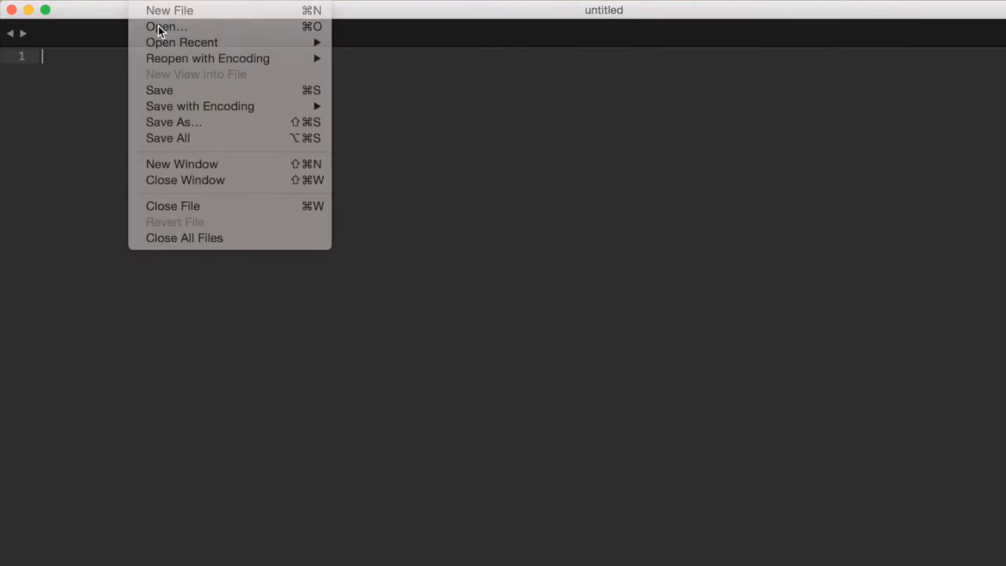
pyautogui.click(166, 26)
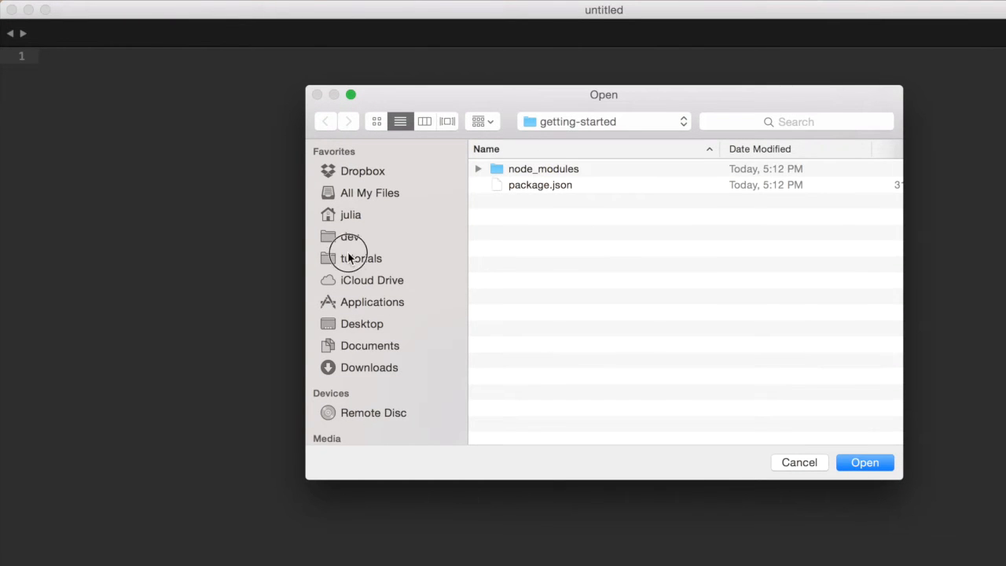
pyautogui.click(361, 258)
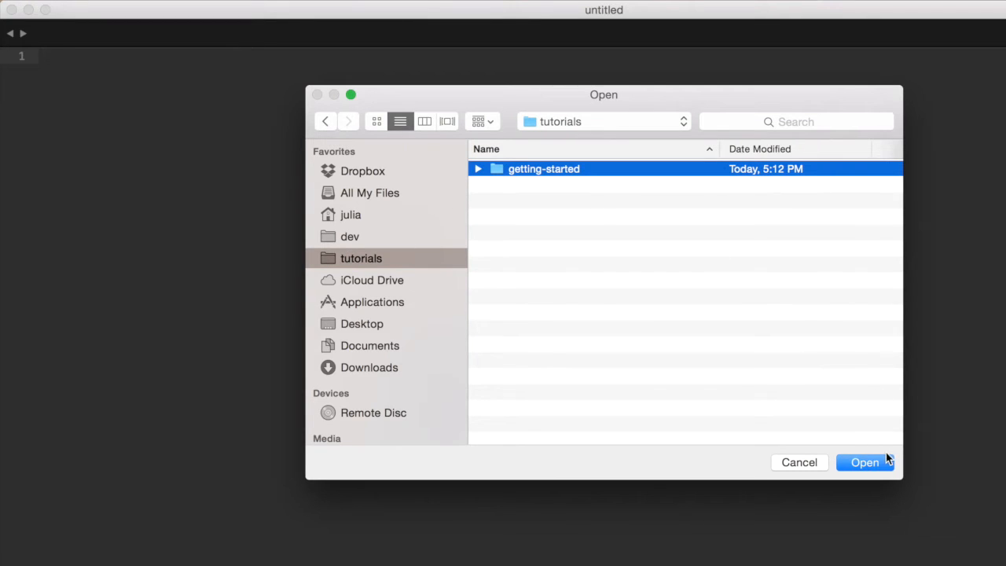
pyautogui.click(864, 462)
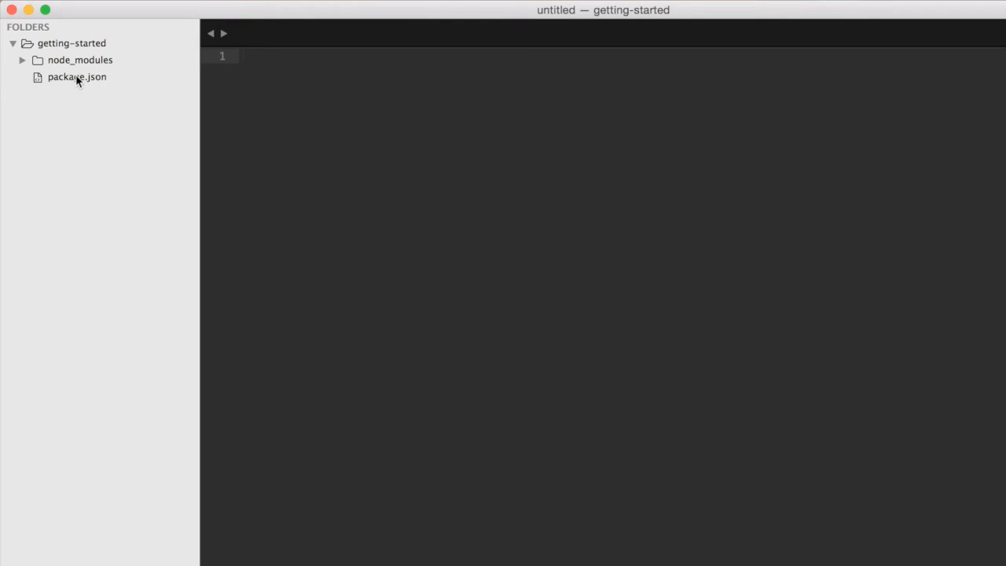
pyautogui.click(76, 76)
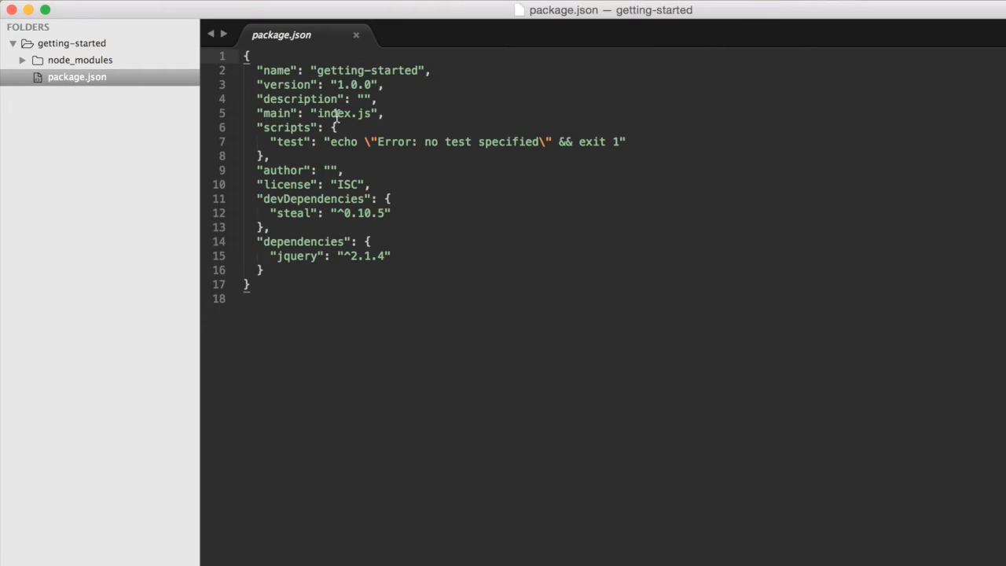
pyautogui.moveTo(314, 213)
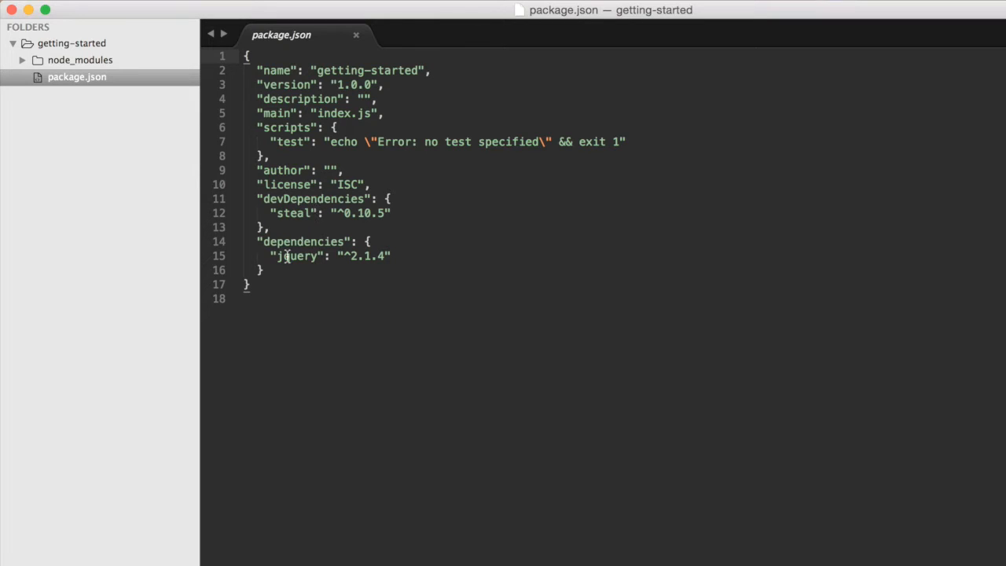
pyautogui.moveTo(361, 256)
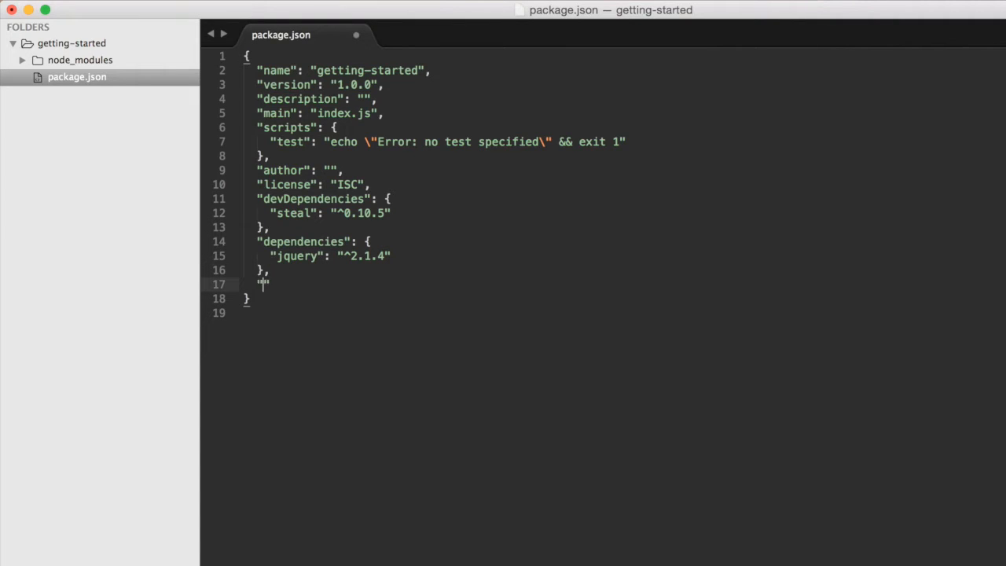
# Step: Add "system": { "npmIgnore": ["devDependencies"] } to package.json
pyautogui.write('sts')
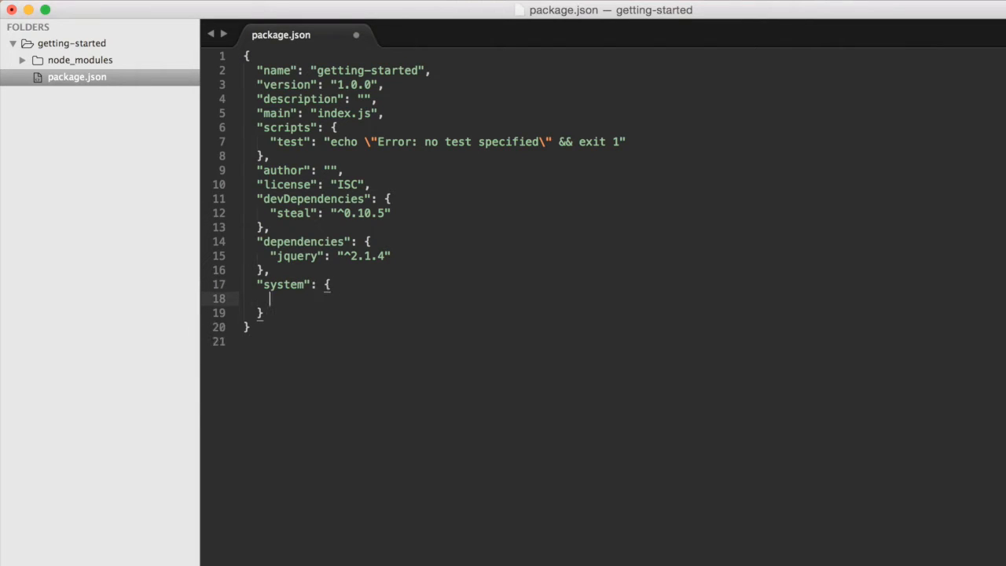
pyautogui.write('"npm"')
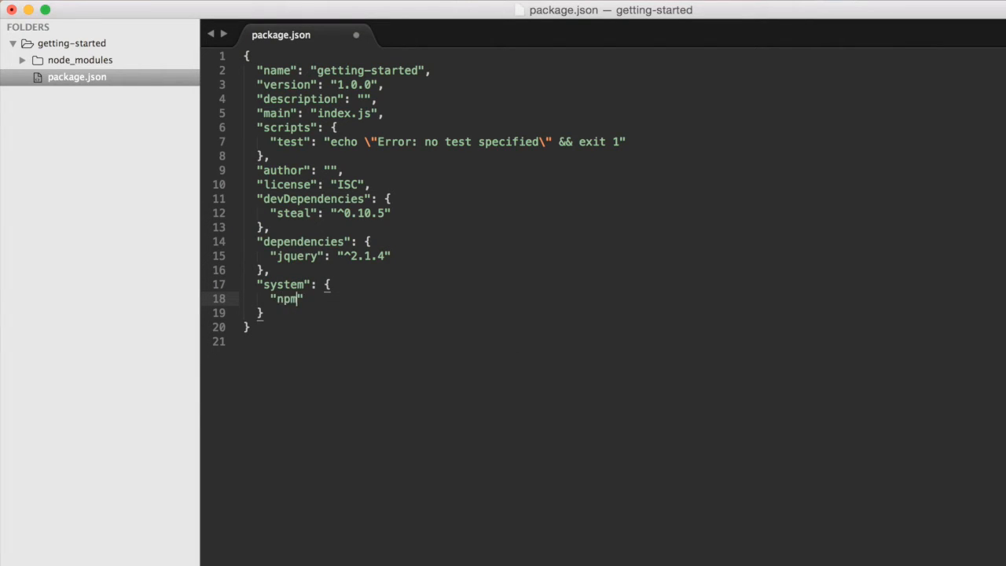
pyautogui.write('Ignore')
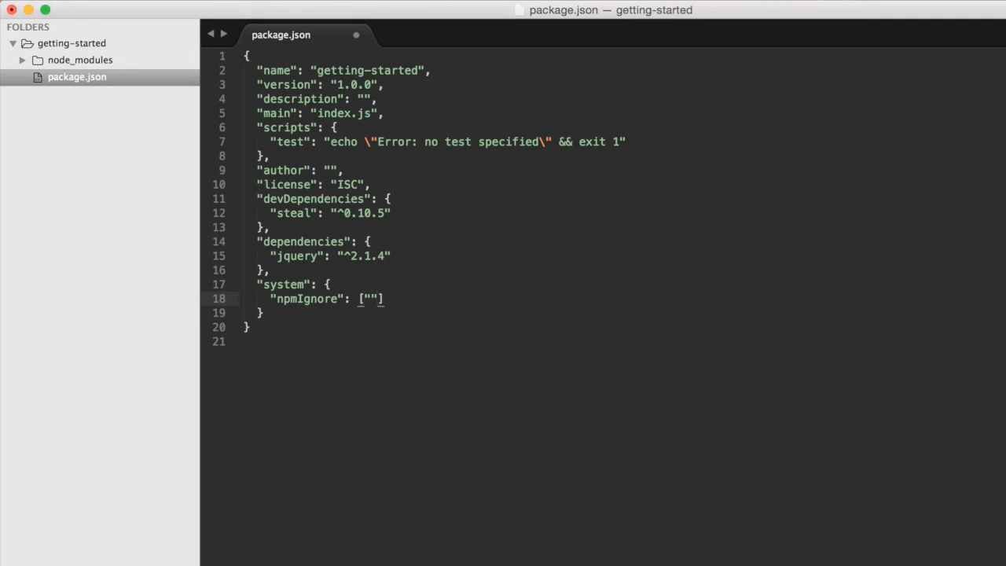
pyautogui.write('devDependencies')
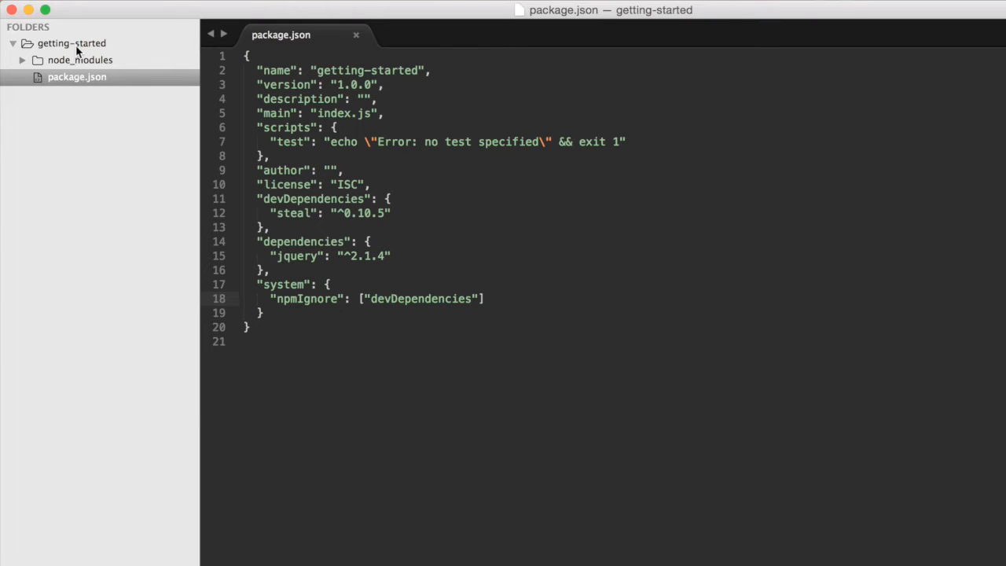
# Step: Create index.html loading ./node_modules/steal/steal.js with data-main="main"
pyautogui.rightClick(72, 43)
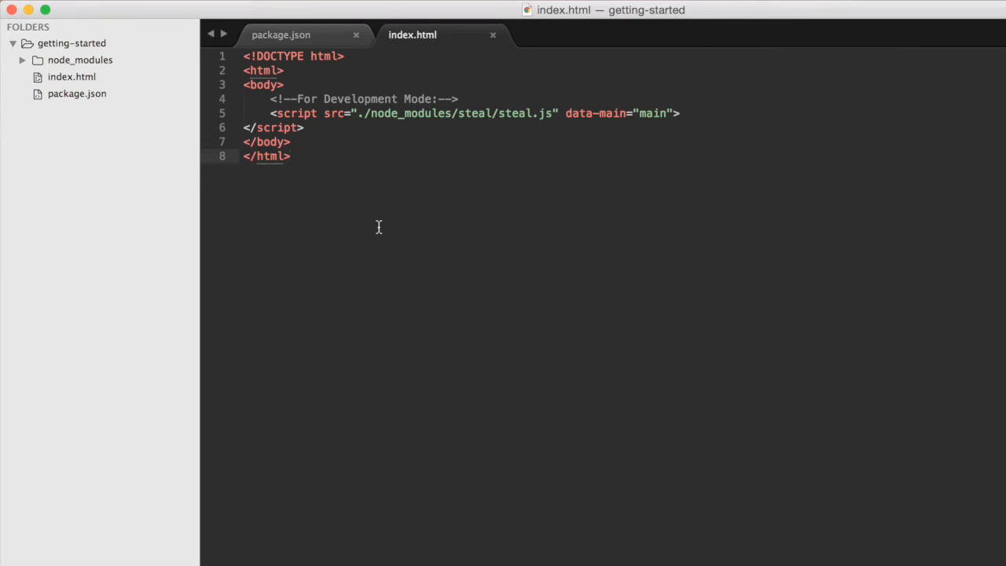
pyautogui.moveTo(311, 113)
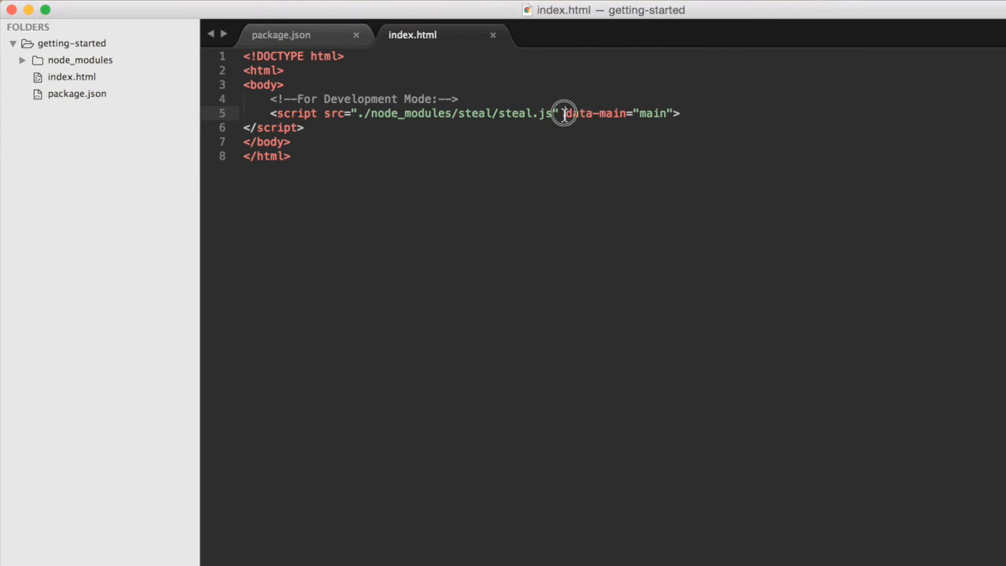
pyautogui.doubleClick(585, 114)
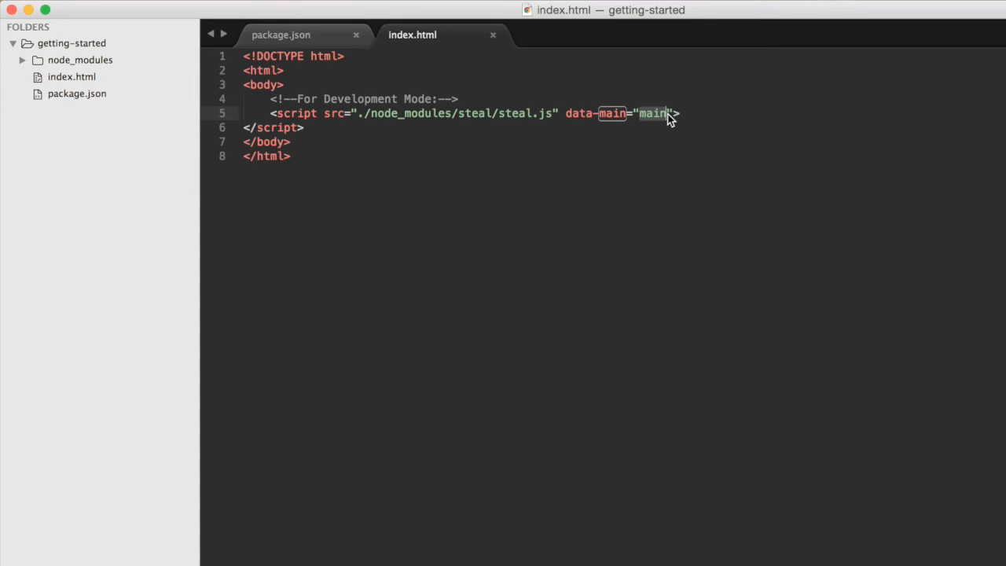
pyautogui.click(13, 43)
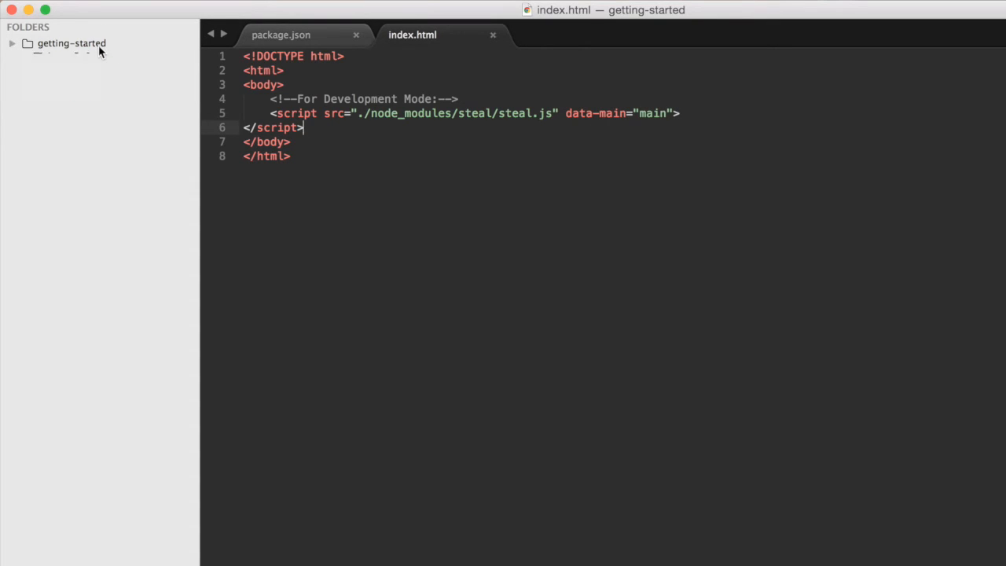
# Step: Create main.js with the line import $ from 'jquery'
pyautogui.rightClick(72, 43)
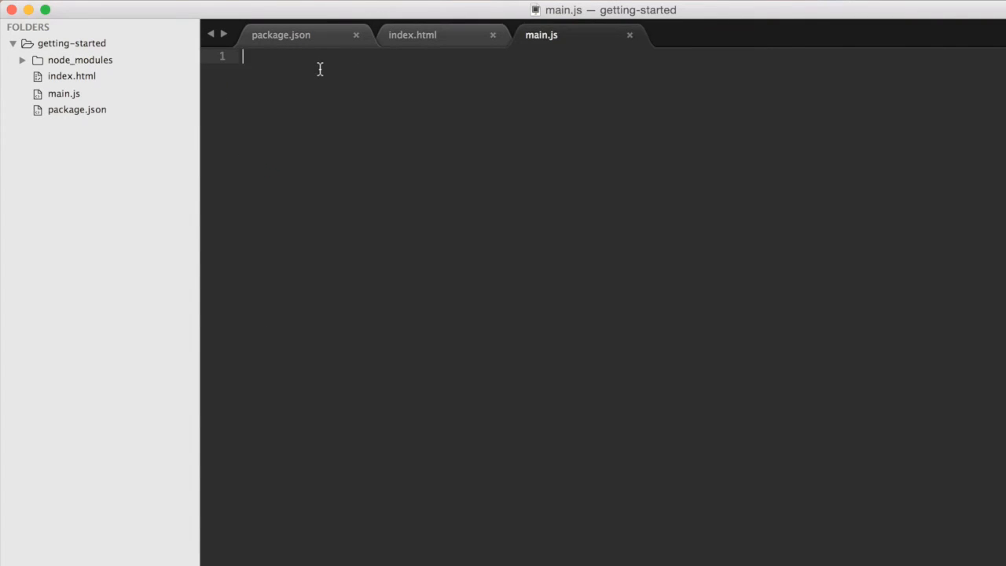
pyautogui.write('import')
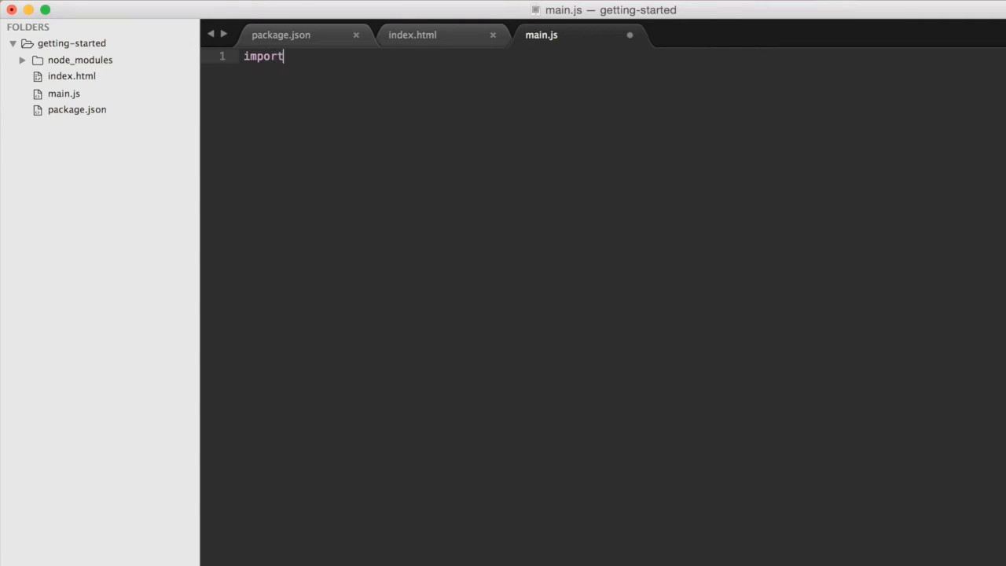
pyautogui.write('$ from "')
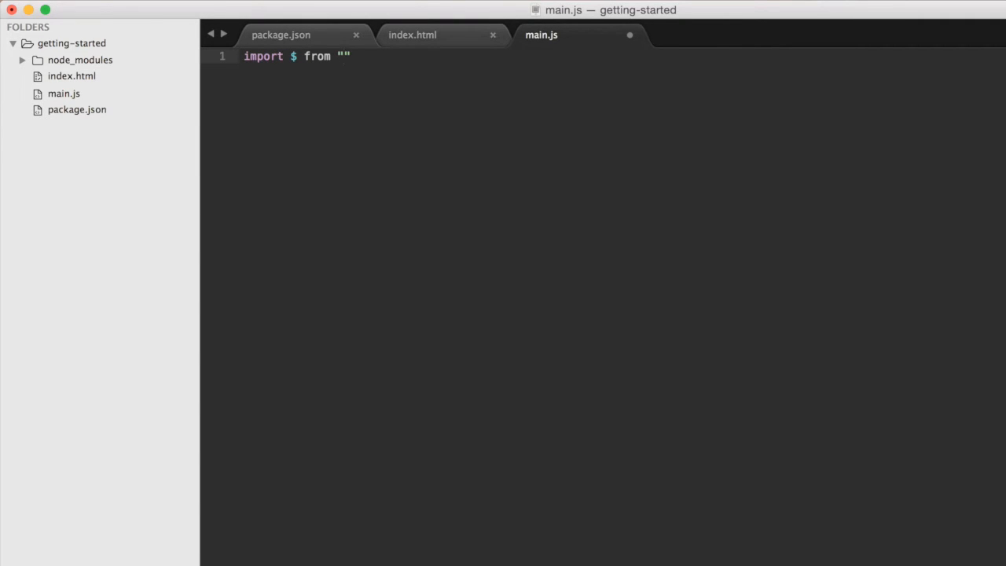
pyautogui.write('jquery')
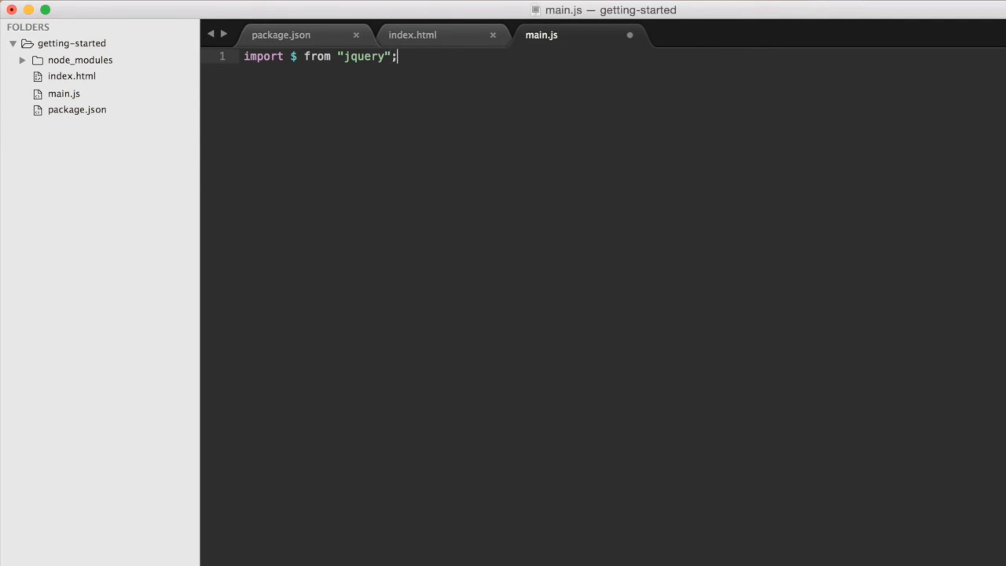
pyautogui.press('Enter')
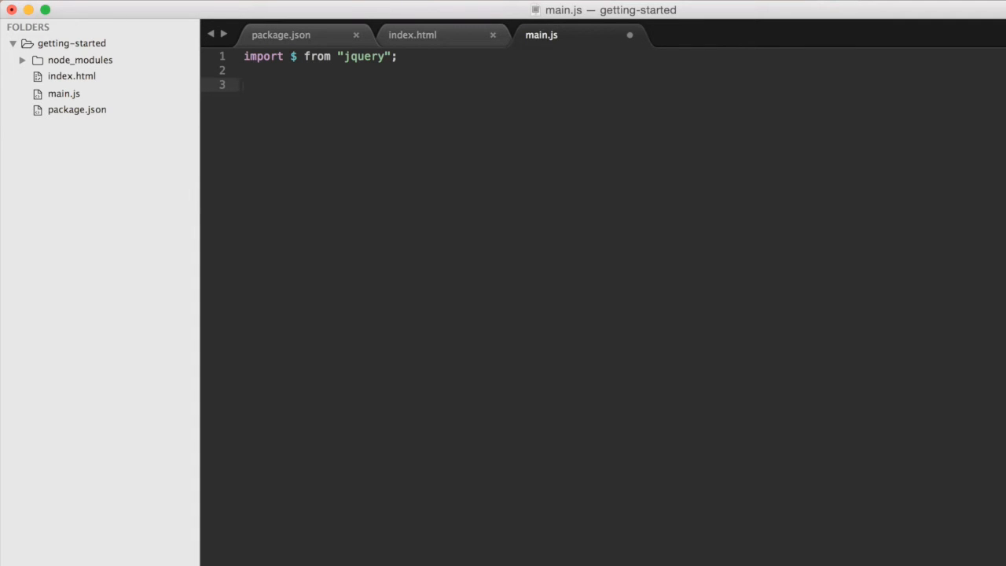
# Step: Add $('body').append('<h1>Hello World!</h1>') to main.js
pyautogui.write('$()')
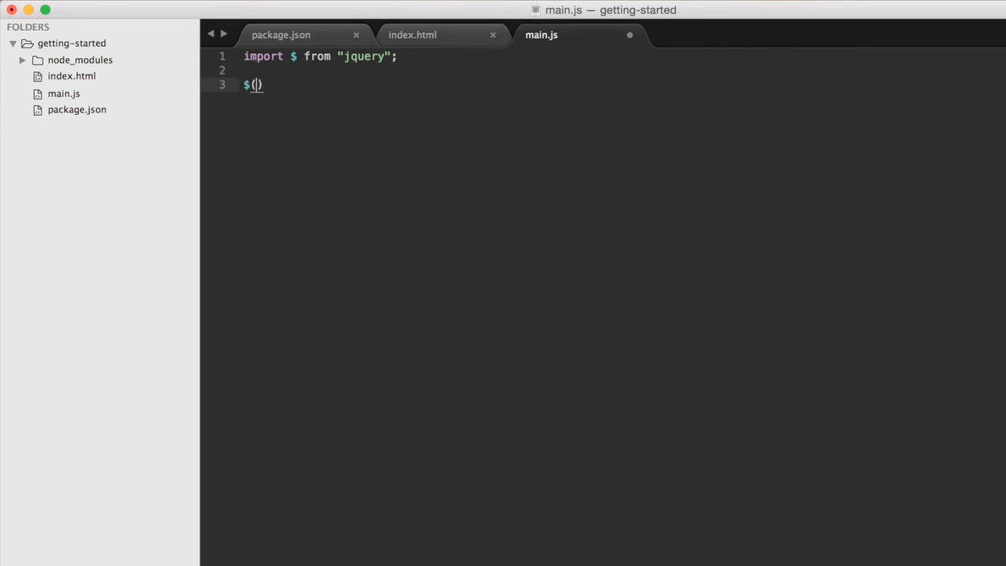
pyautogui.write("''")
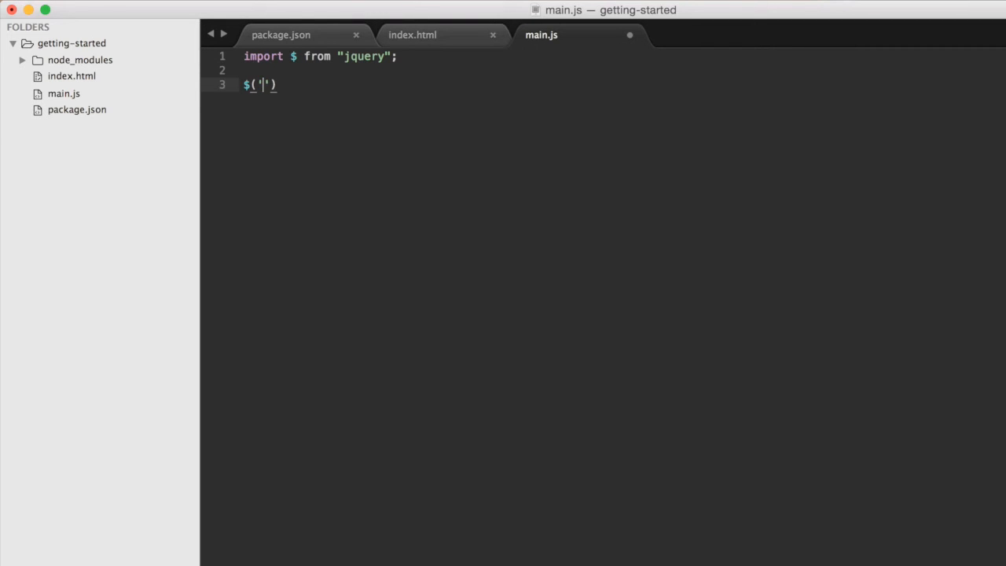
pyautogui.write("body').")
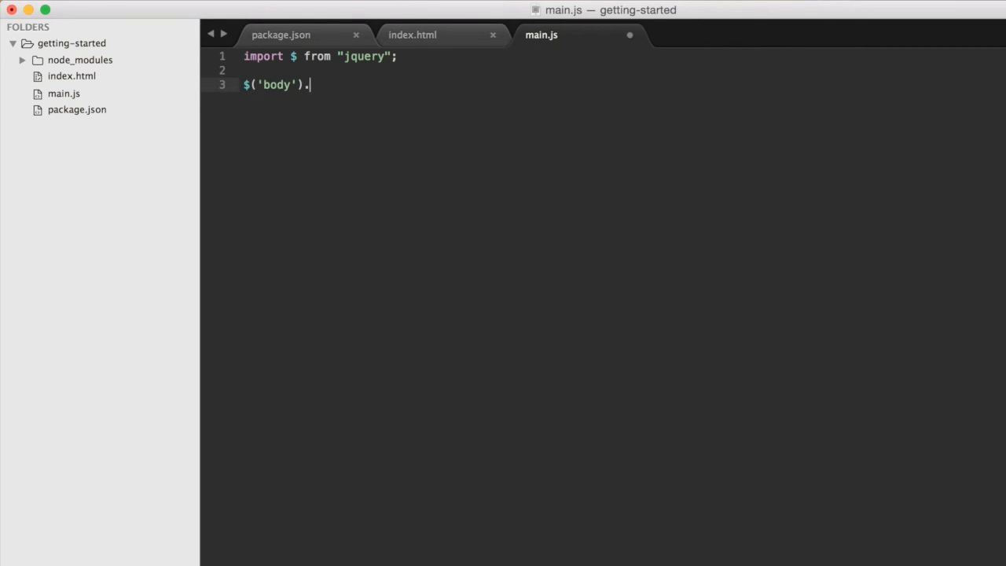
pyautogui.write('append')
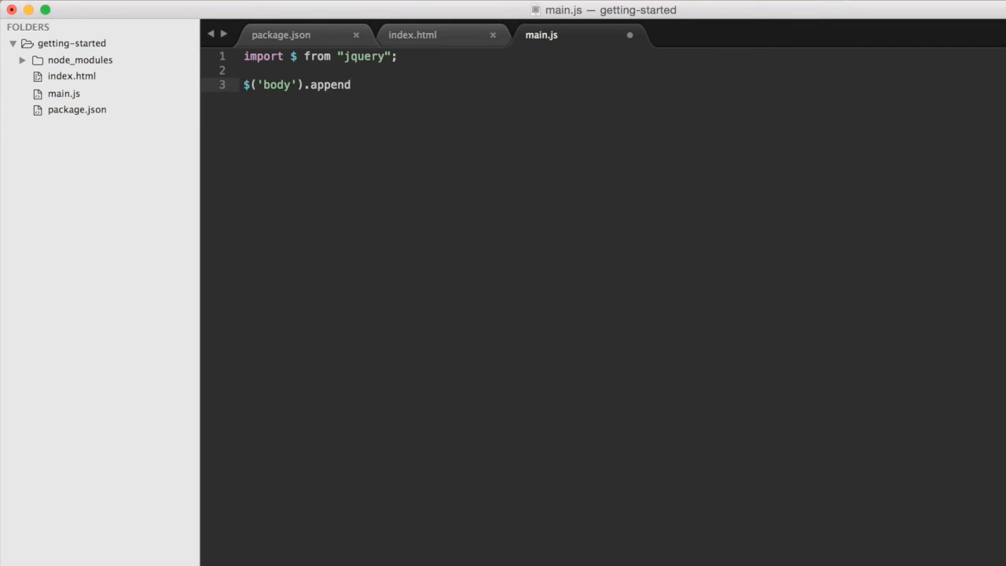
pyautogui.write("('<h')")
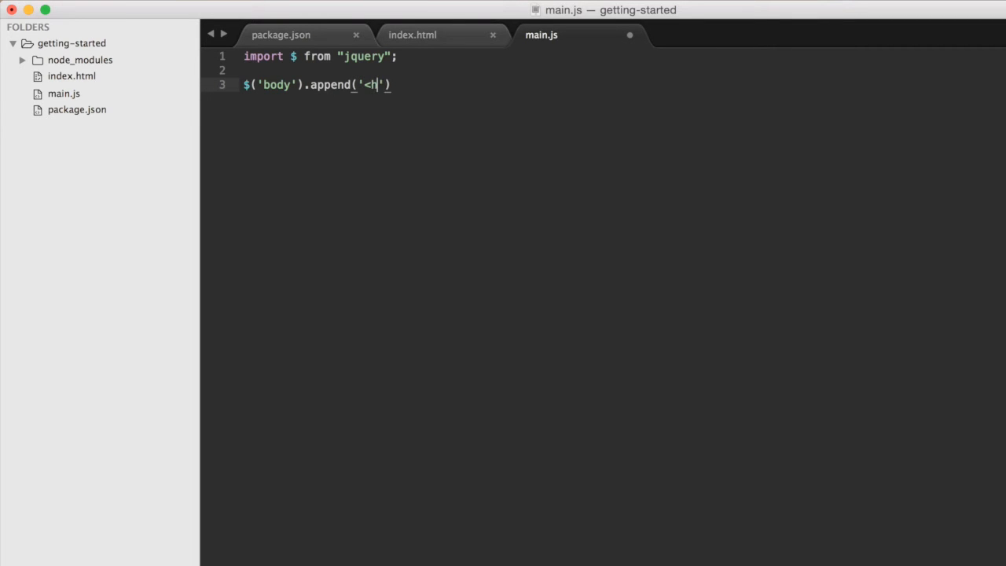
pyautogui.write('1>H')
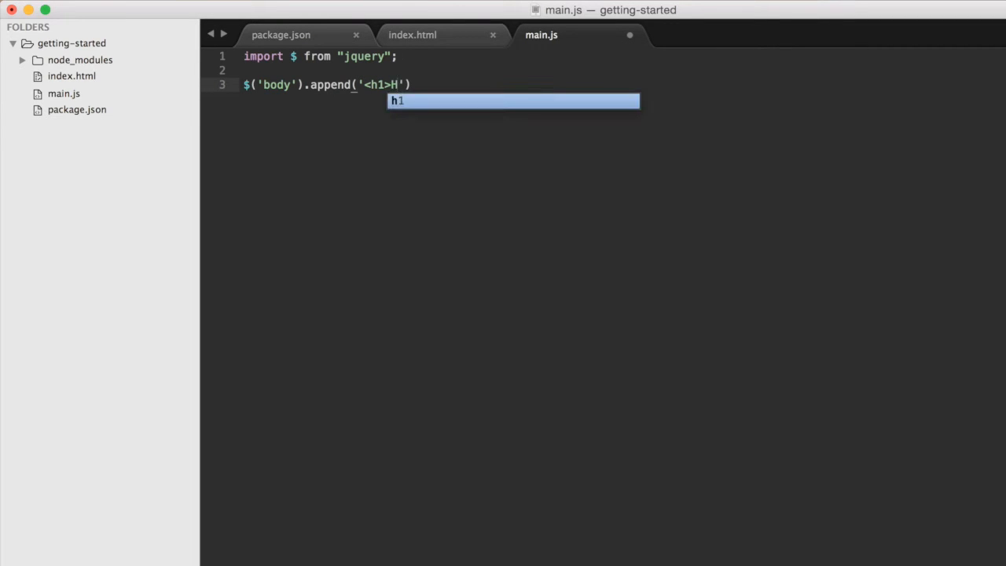
pyautogui.write('ello World')
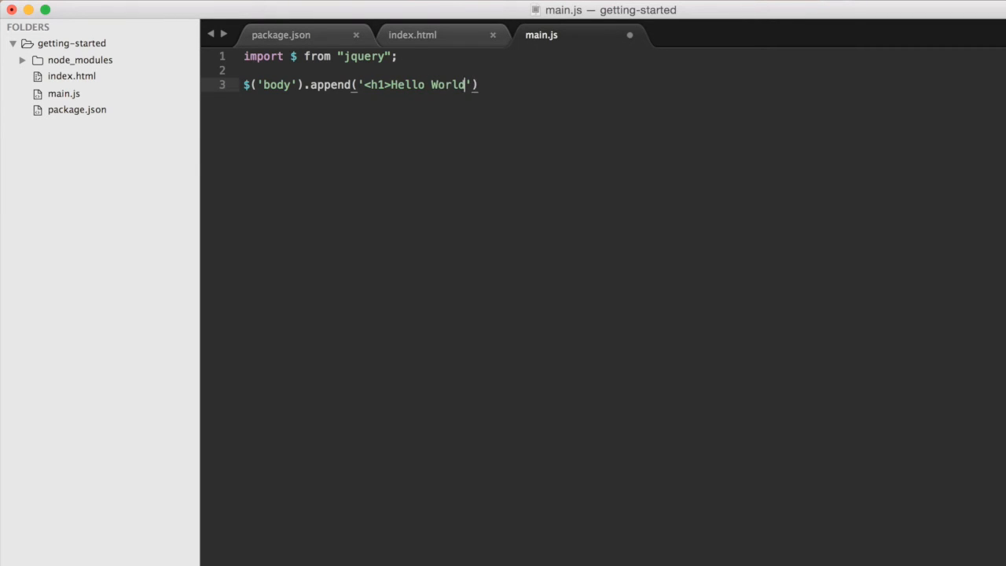
pyautogui.write('!<')
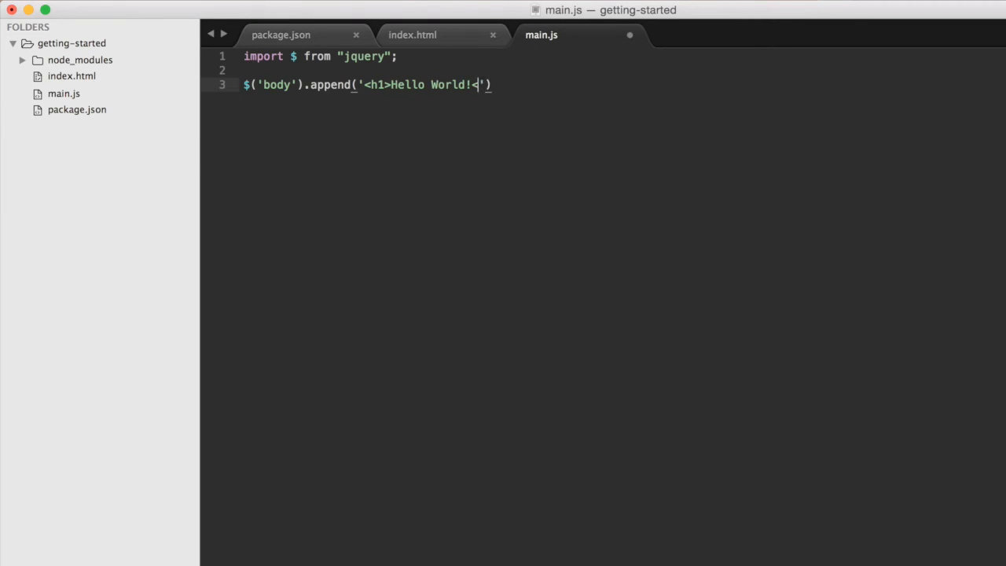
pyautogui.write('/h1>')
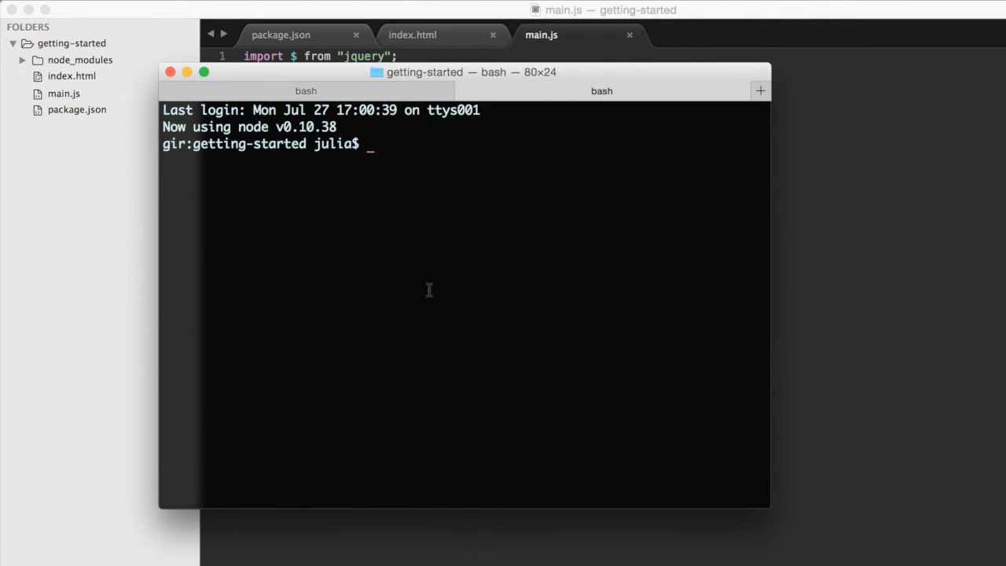
# Step: Enter http-server at the Terminal prompt in getting-started
pyautogui.write('http')
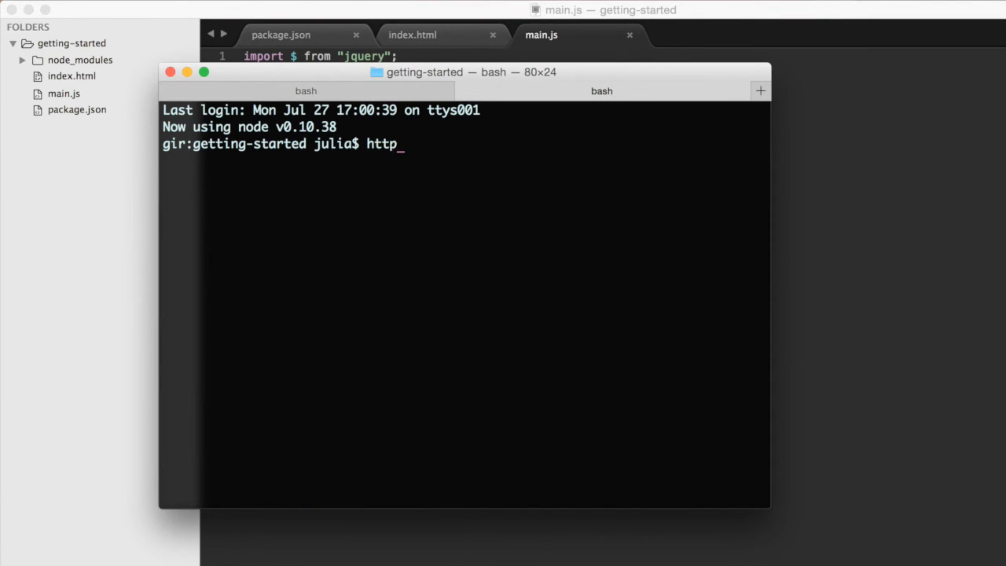
pyautogui.write('-server')
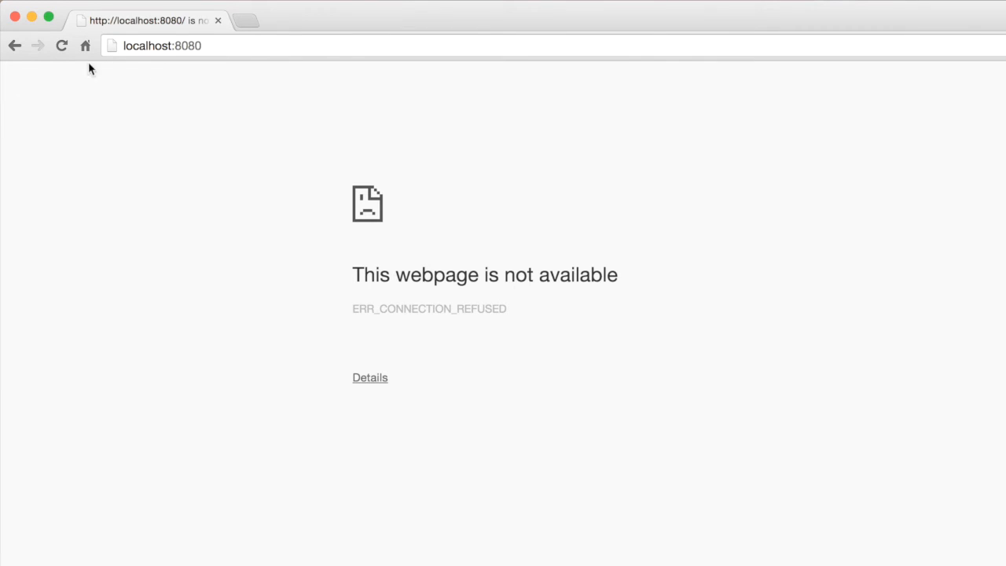
# Step: Return to Sublime Text after seeing localhost:8080 refuse the connection
pyautogui.click(61, 44)
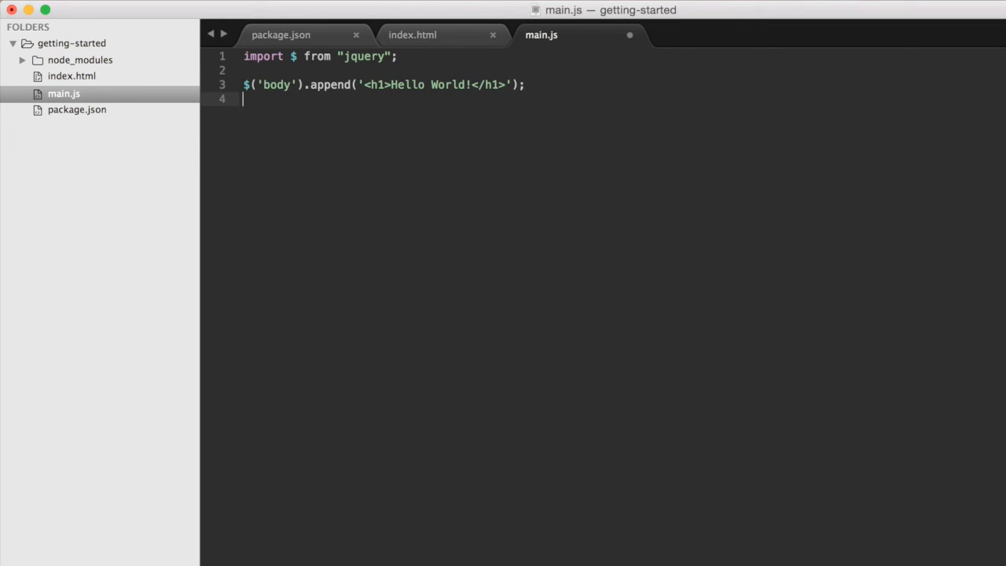
# Step: Declare function addEmUp(...ints) with an empty body
pyautogui.write('function')
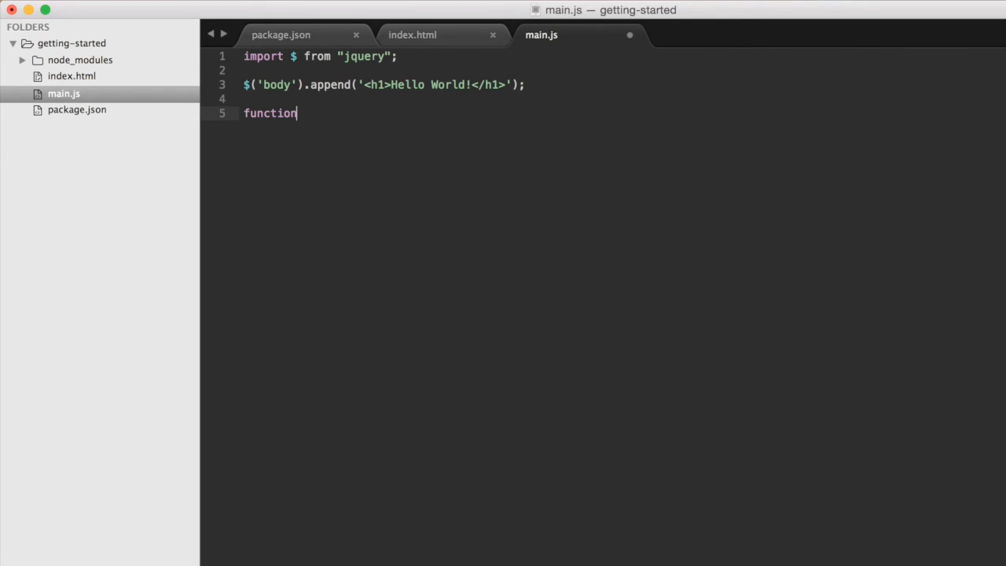
pyautogui.write('a')
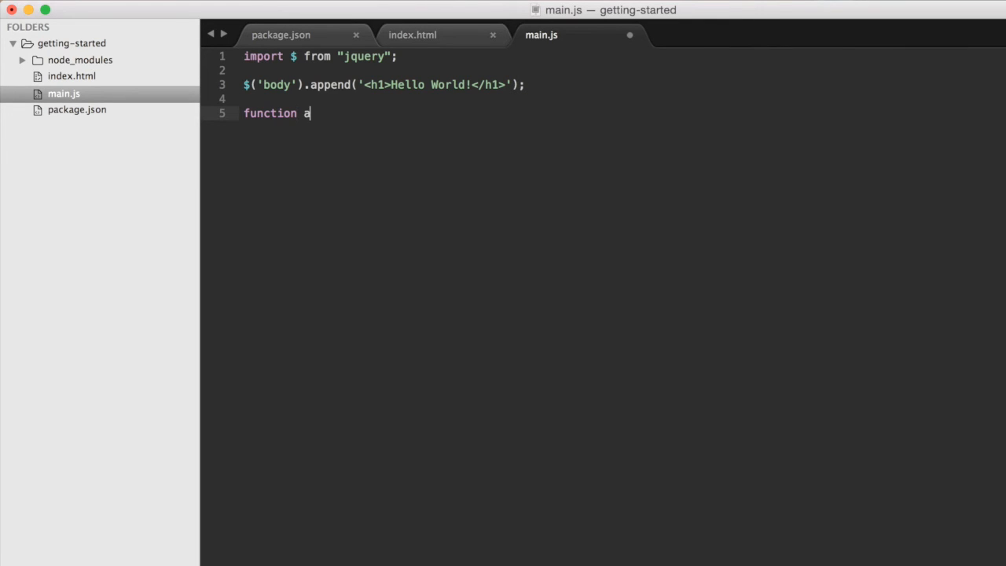
pyautogui.write('ddEmUp ()')
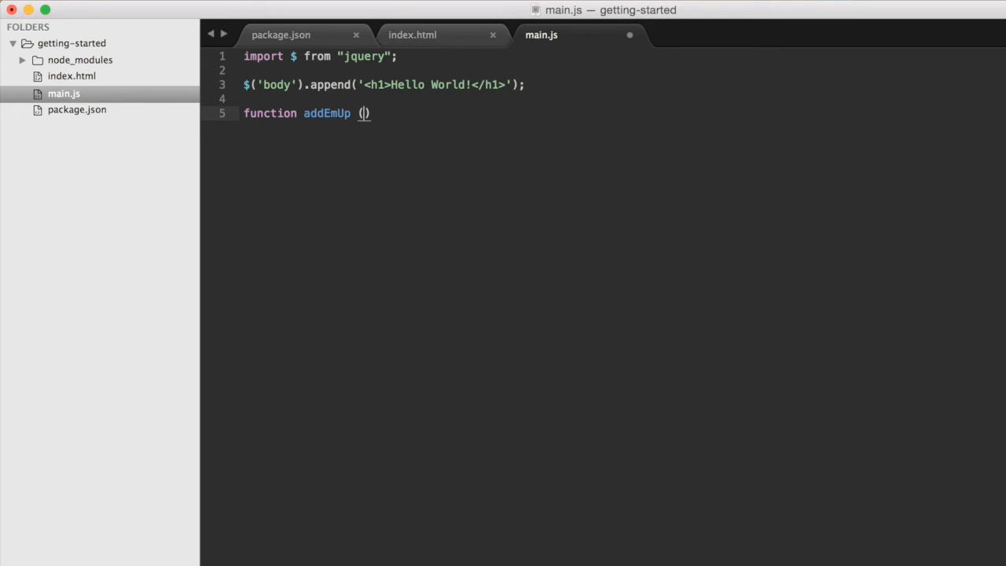
pyautogui.write('...')
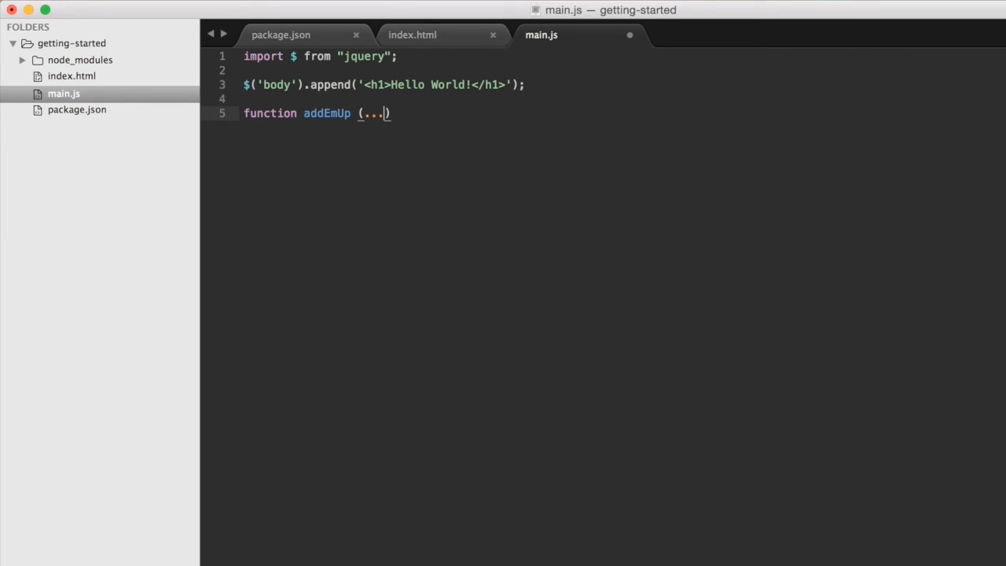
pyautogui.write('int')
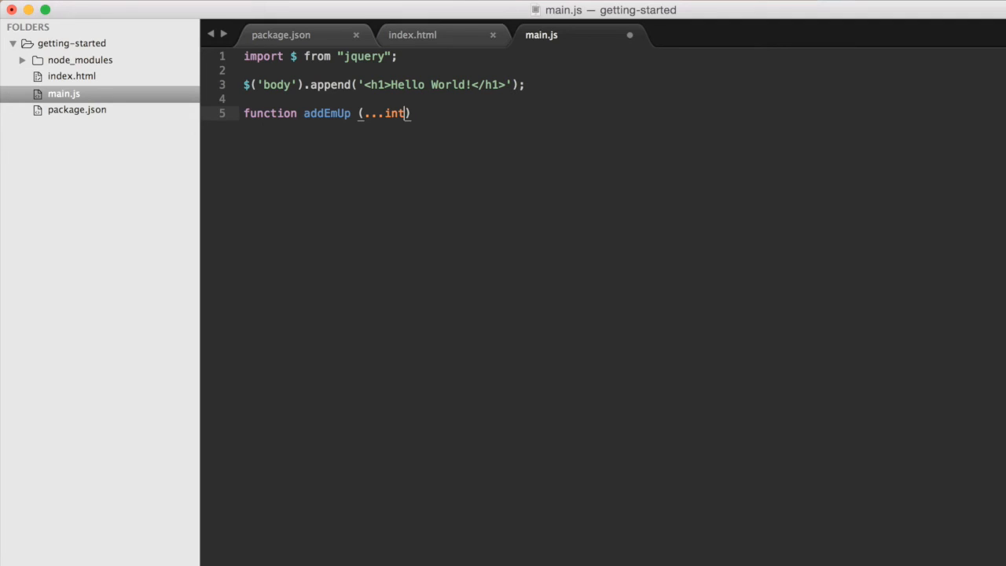
pyautogui.write('s) {}')
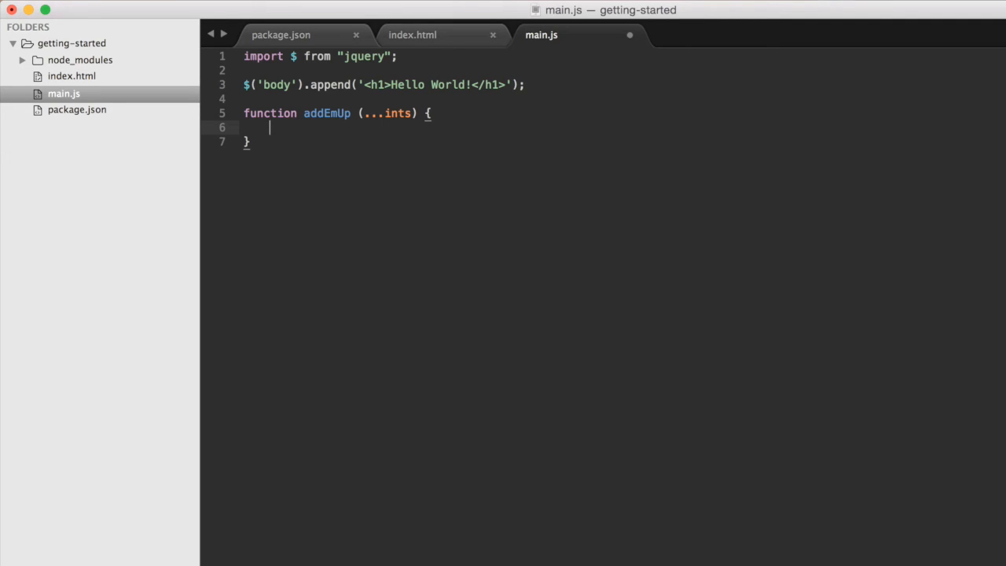
# Step: Fill addEmUp with let results = 0, a for...of summing loop, and return results
pyautogui.write('var')
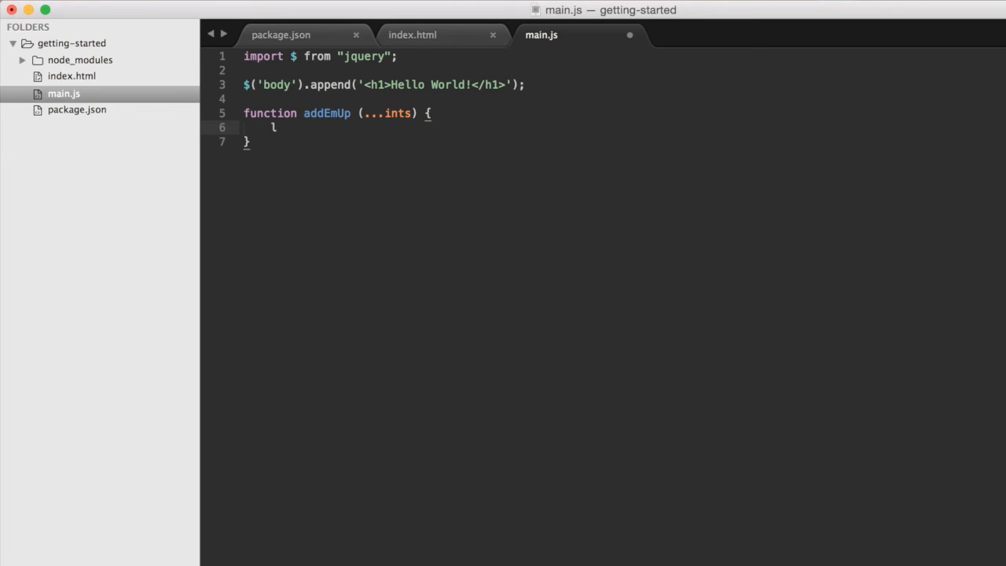
pyautogui.write('et result')
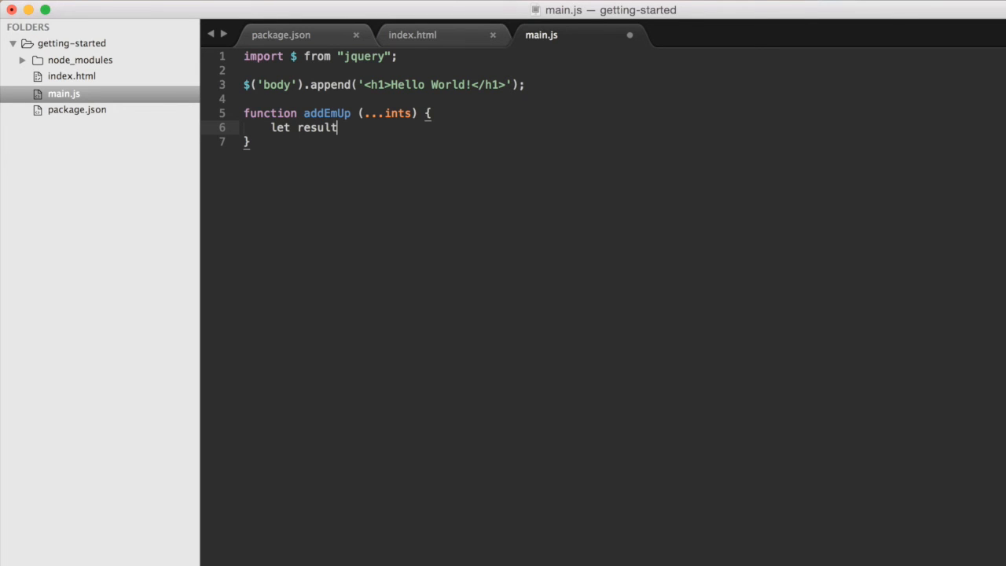
pyautogui.write('s = 0;')
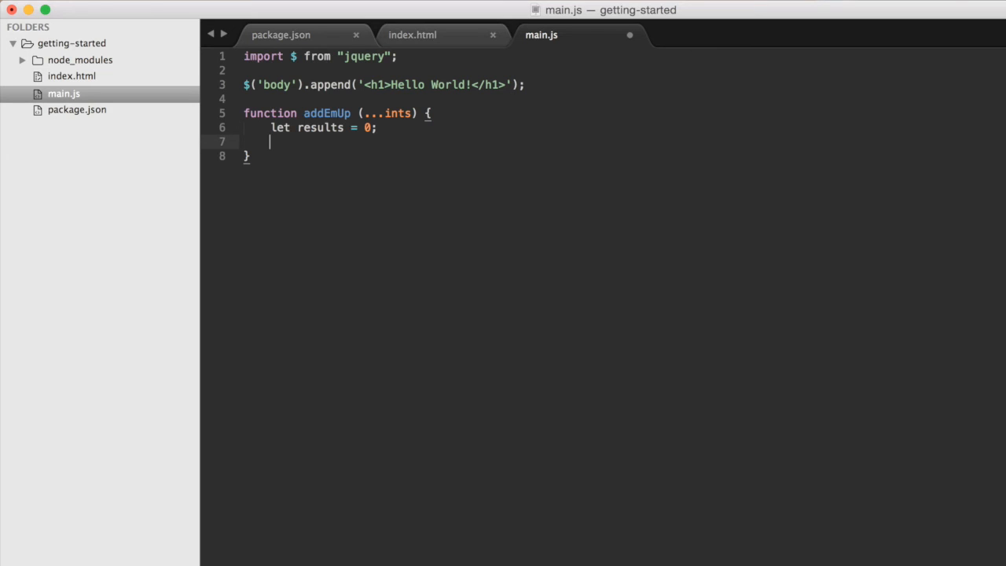
pyautogui.write('for ()')
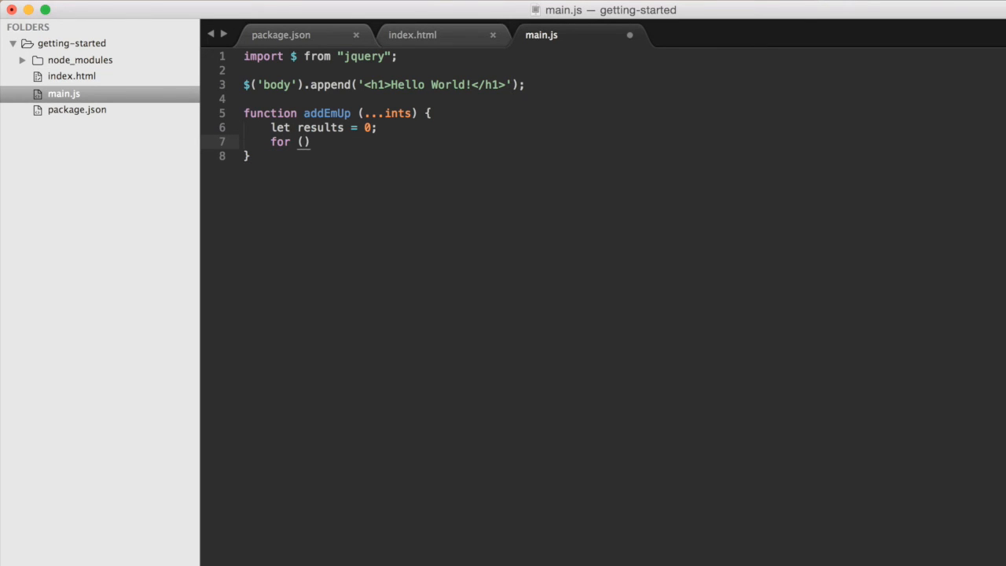
pyautogui.write('let i of ints')
pyautogui.write('results +=')
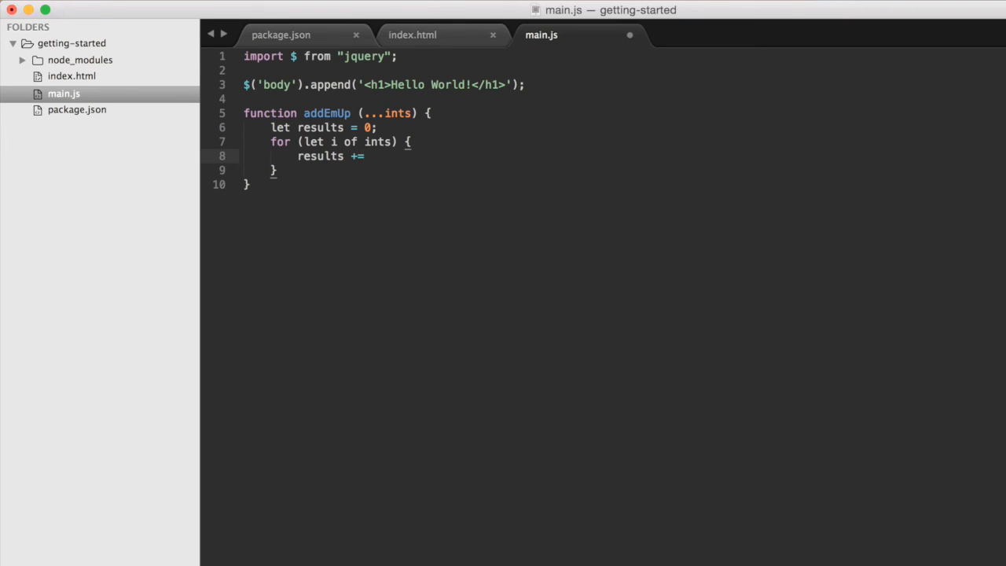
pyautogui.write('i;')
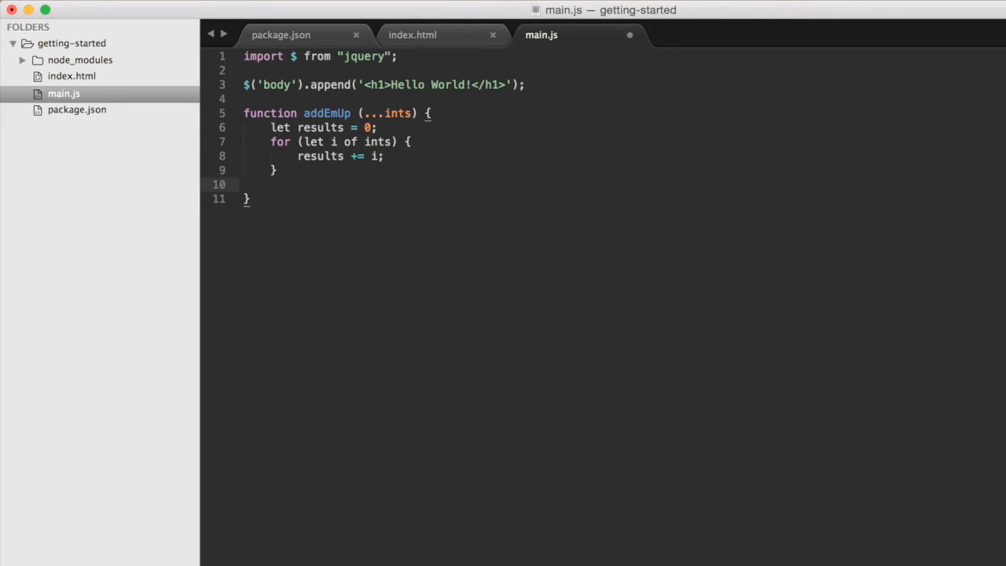
pyautogui.write('results;')
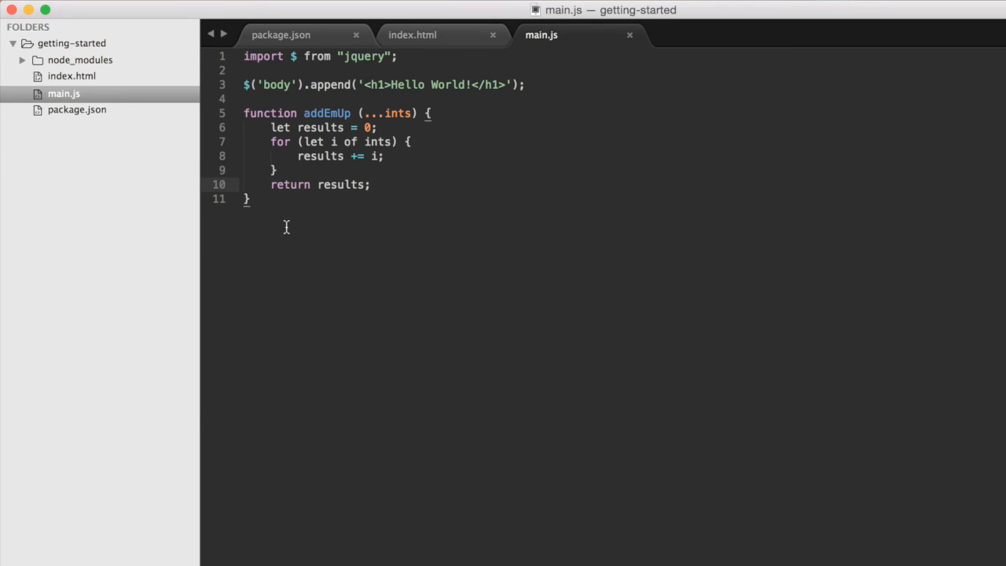
pyautogui.moveTo(294, 228)
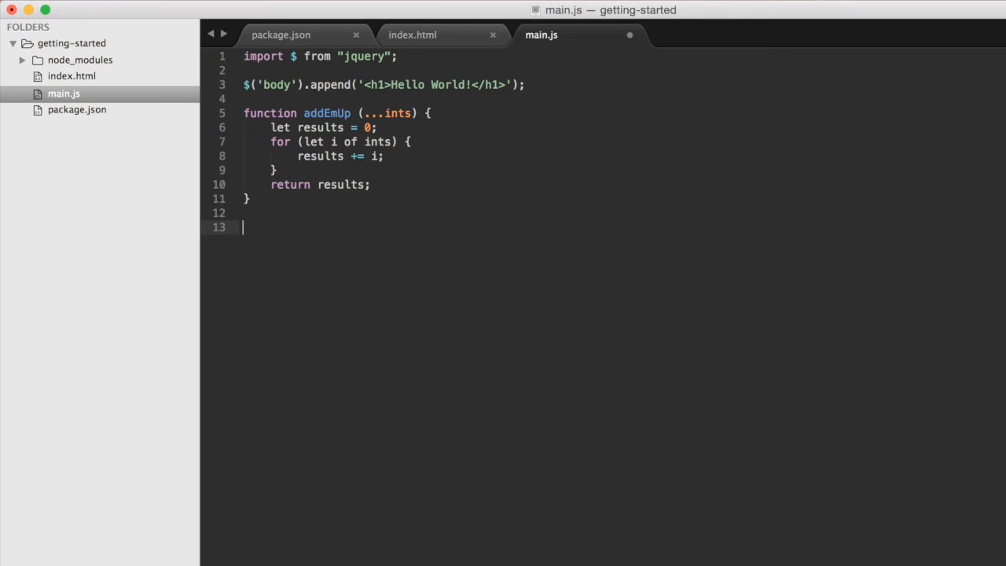
# Step: Append an h2 containing addEmUp(1,2,3,4,5,6,7,8,9,10) to the body
pyautogui.write('$(')
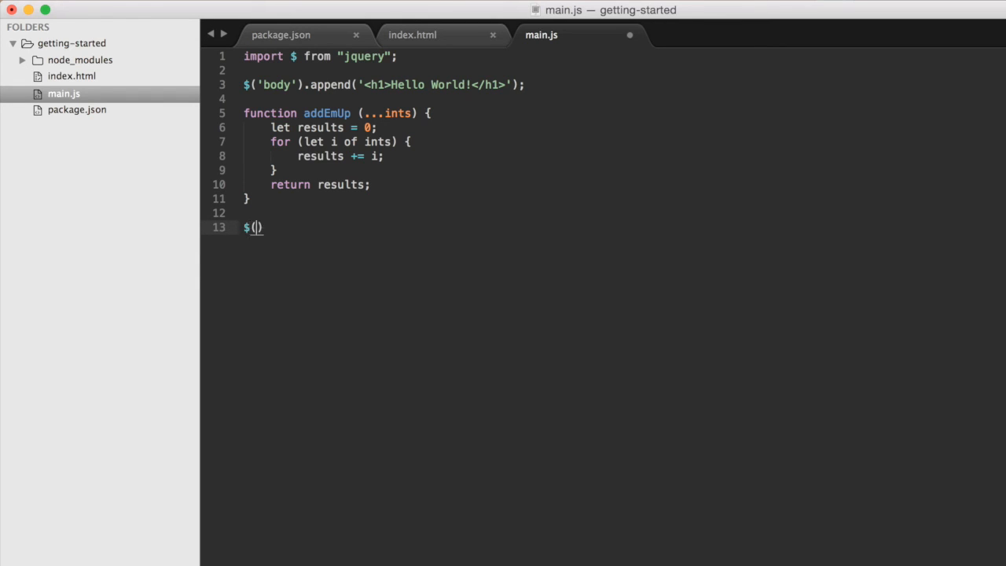
pyautogui.write("'bod'")
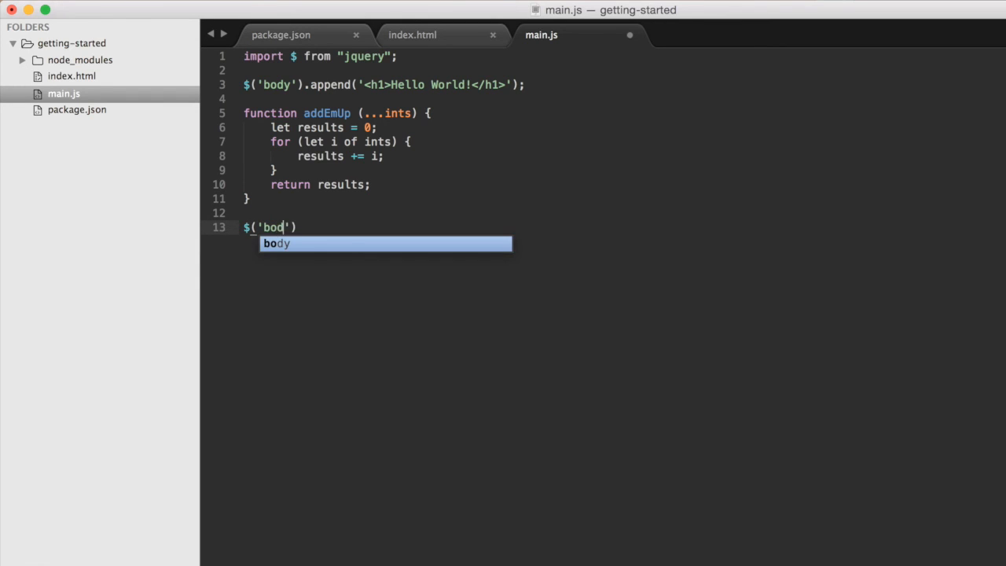
pyautogui.write("').app")
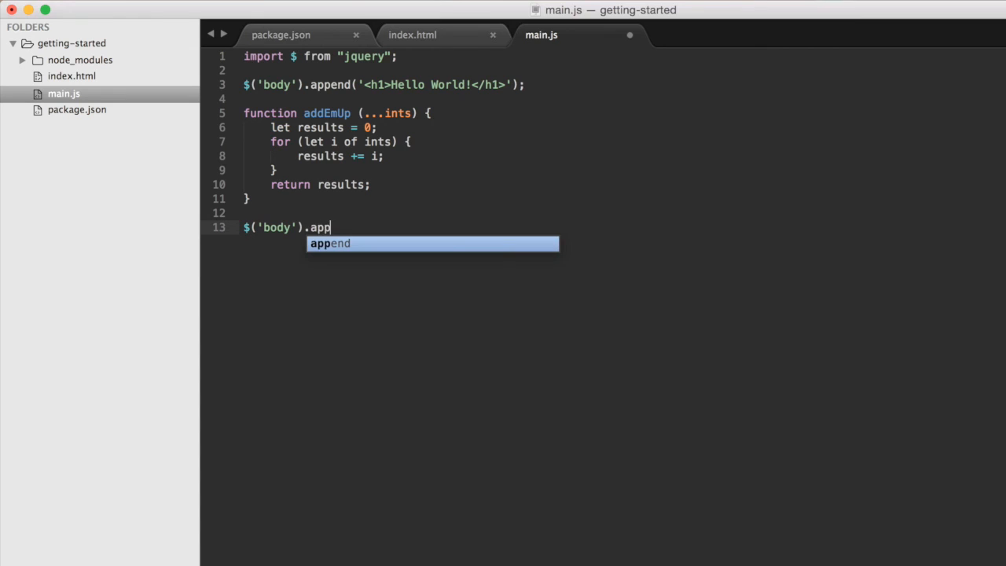
pyautogui.press('Tab')
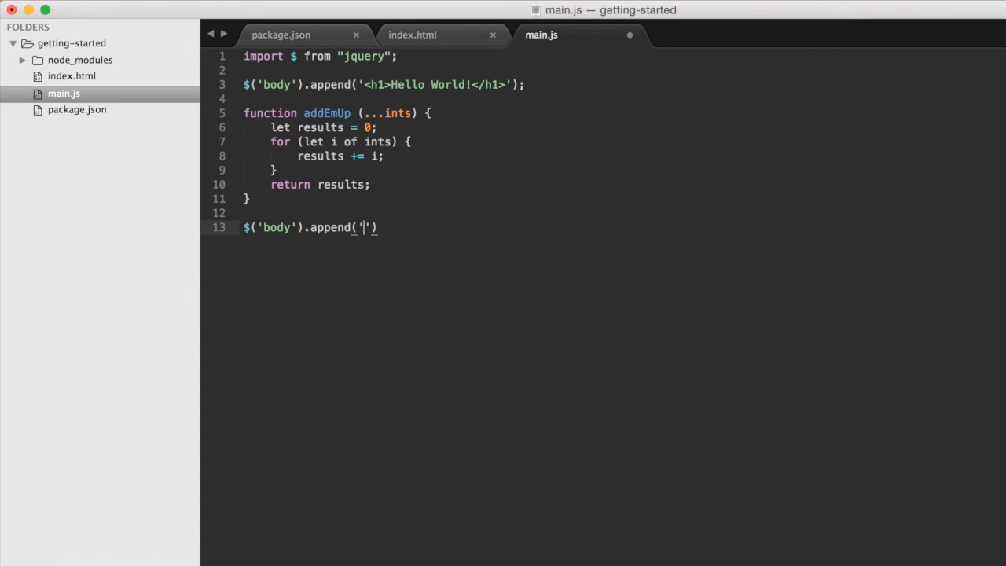
pyautogui.write('<h2>')
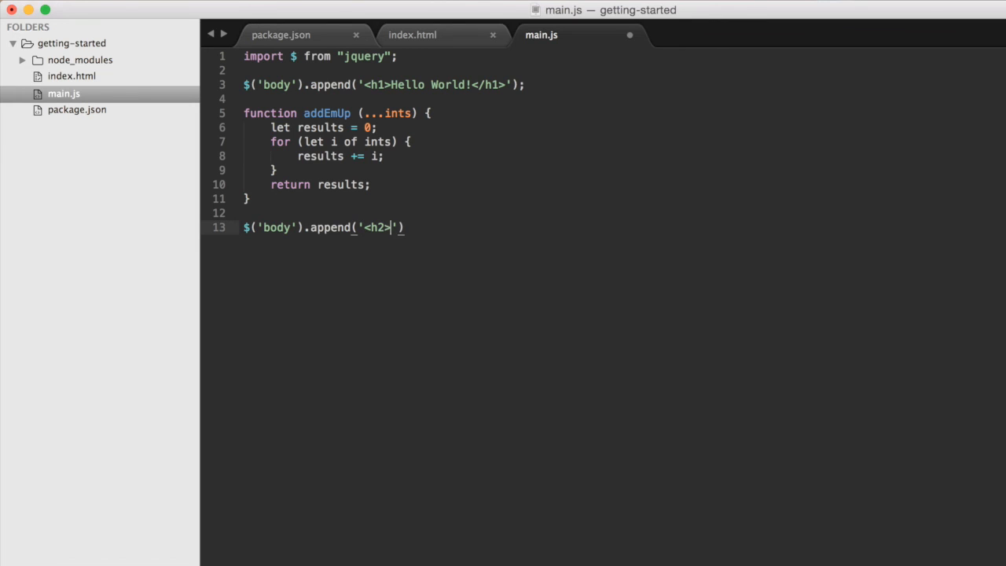
pyautogui.write('+addEmUp(')
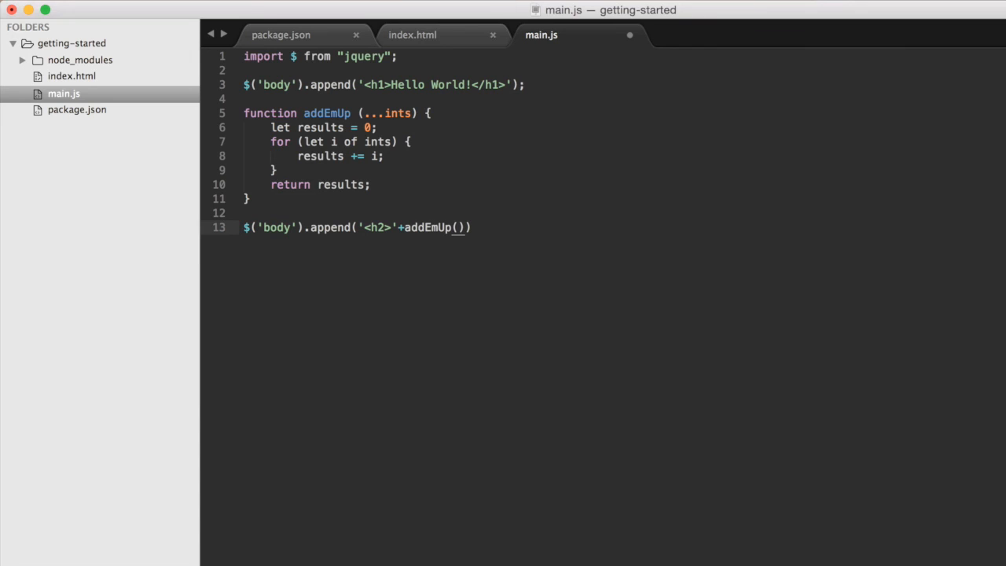
pyautogui.write('1,')
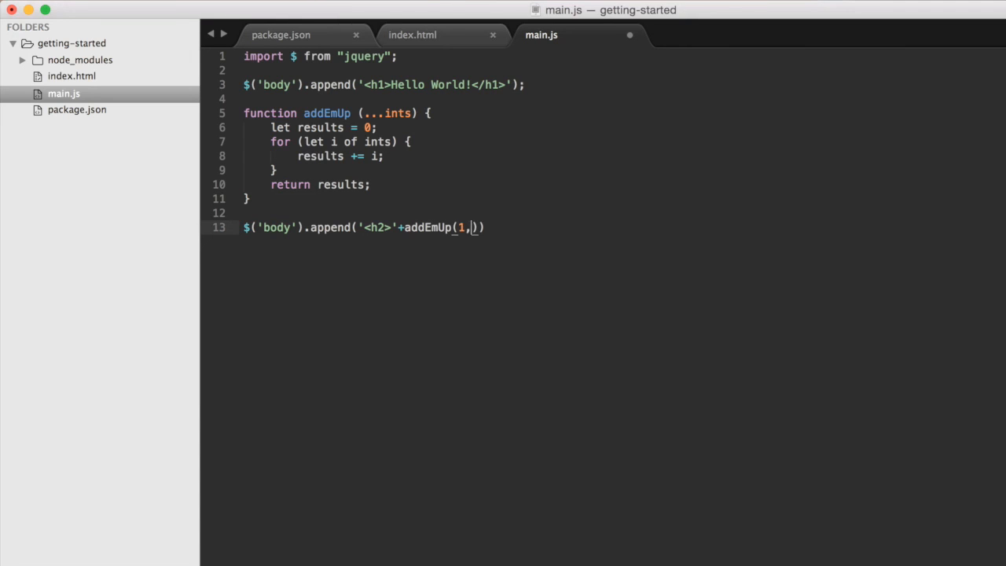
pyautogui.write('2,3,4,5,6,')
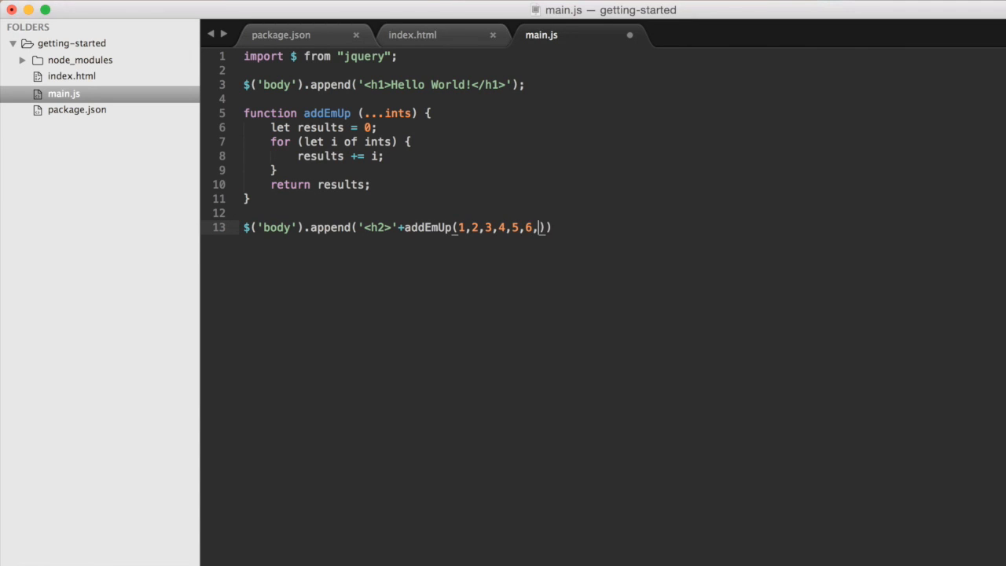
pyautogui.write('7,8,9,10')
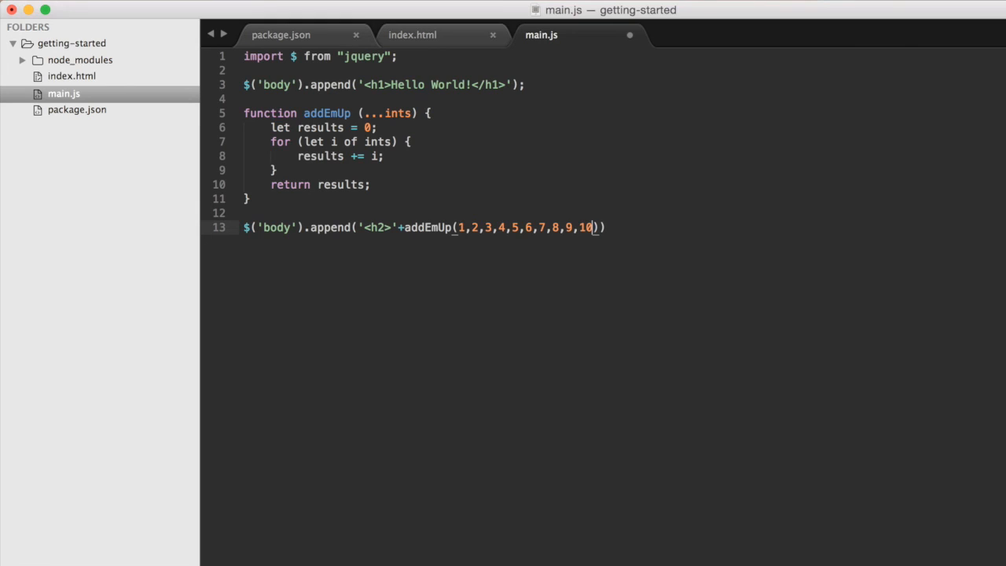
pyautogui.write('+')
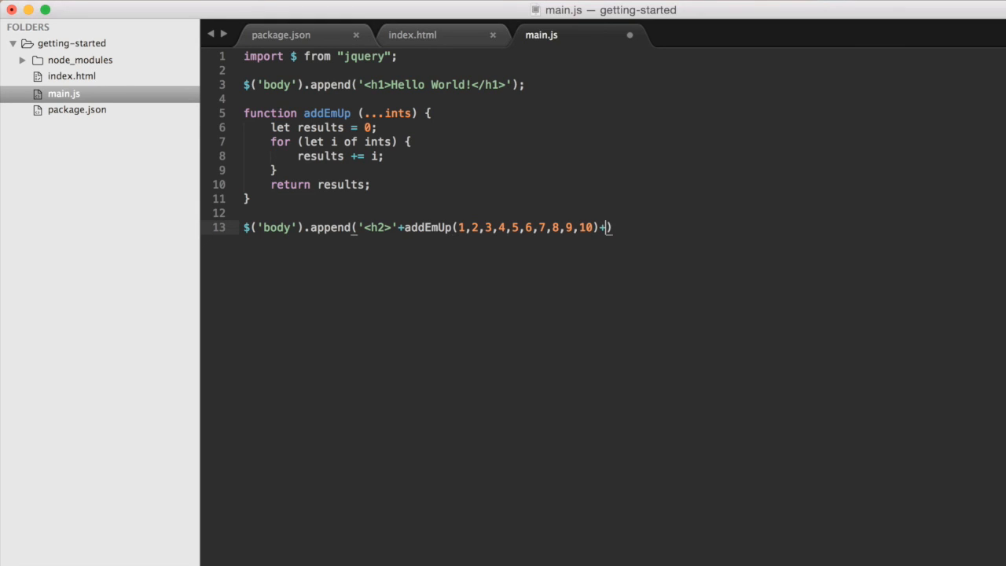
pyautogui.write("''")
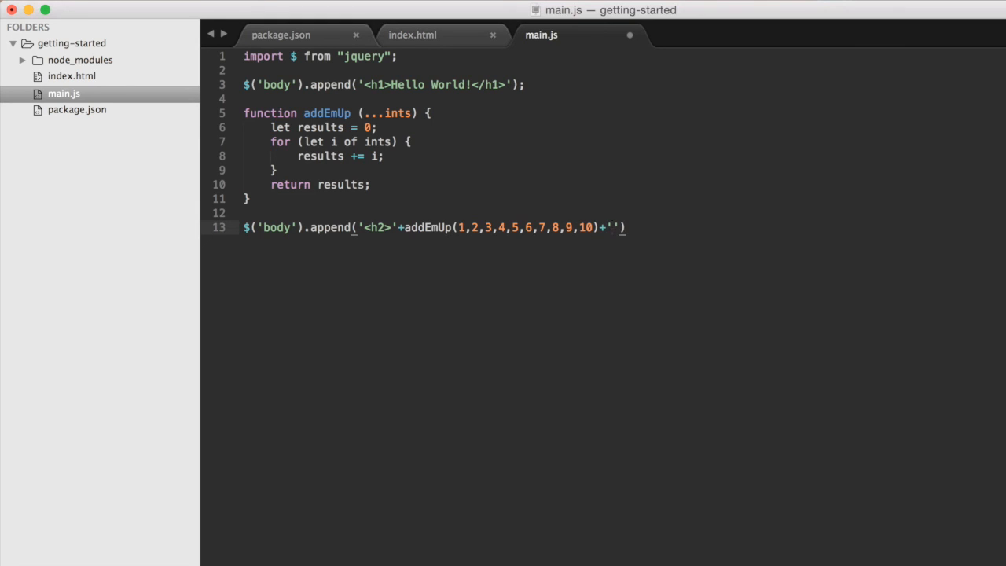
pyautogui.write('</h')
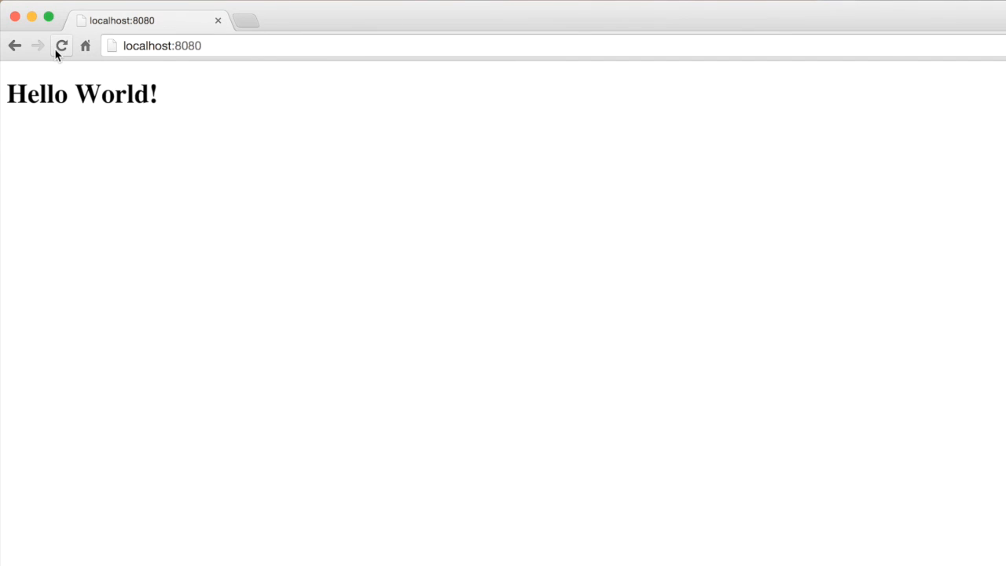
# Step: Reload localhost:8080 in Chrome so 55 appears beneath the Hello World! heading
pyautogui.click(62, 45)
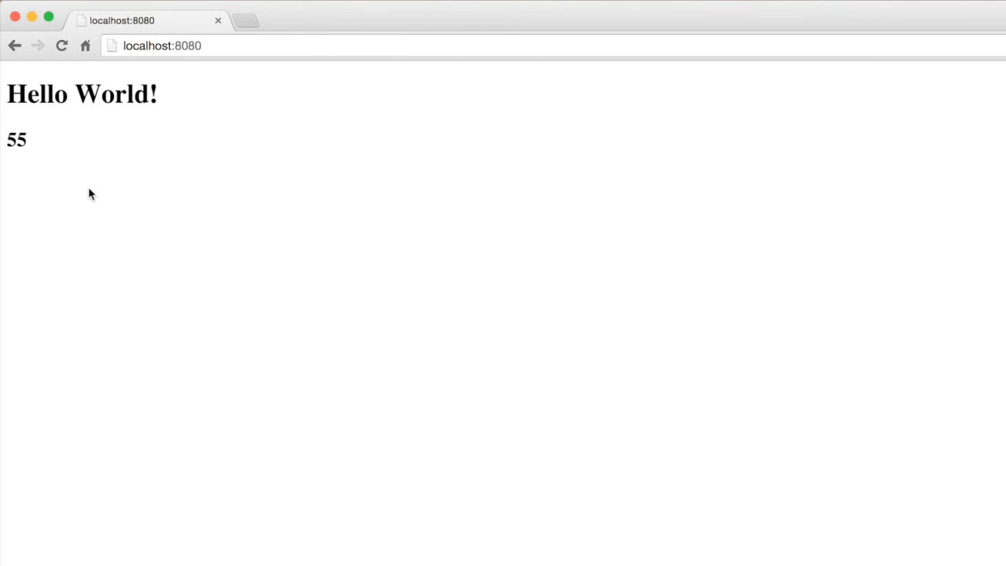
pyautogui.moveTo(43, 135)
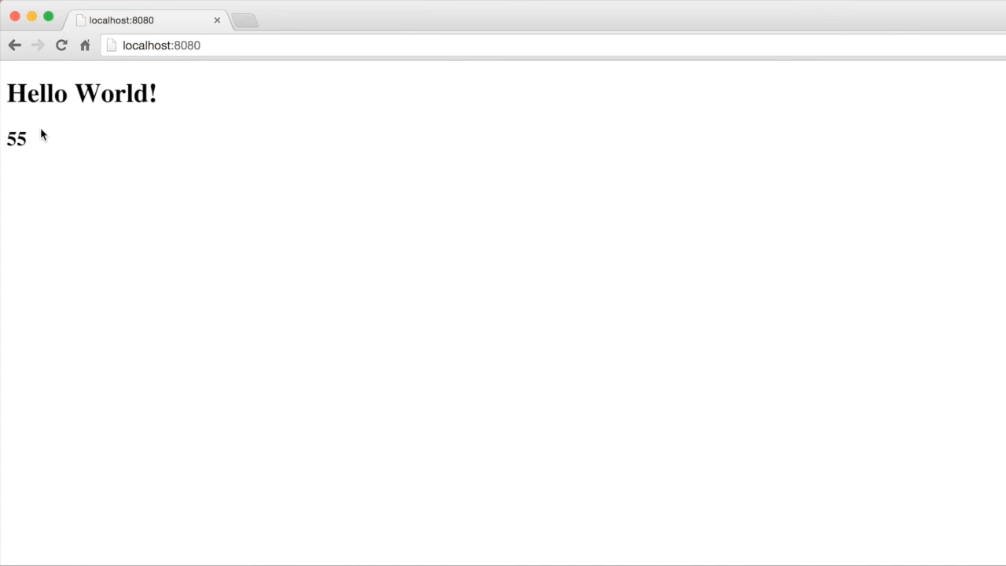
pyautogui.moveTo(409, 317)
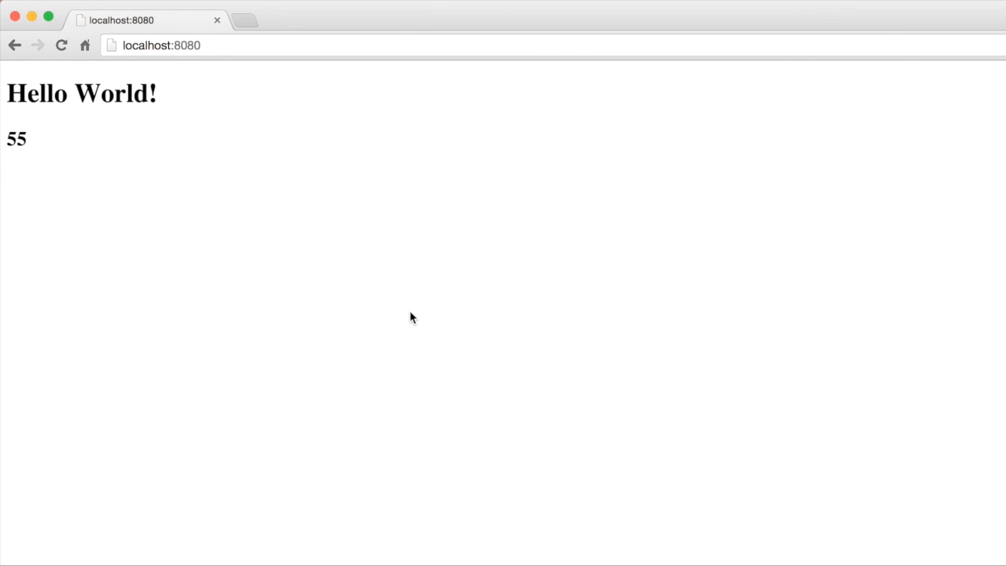